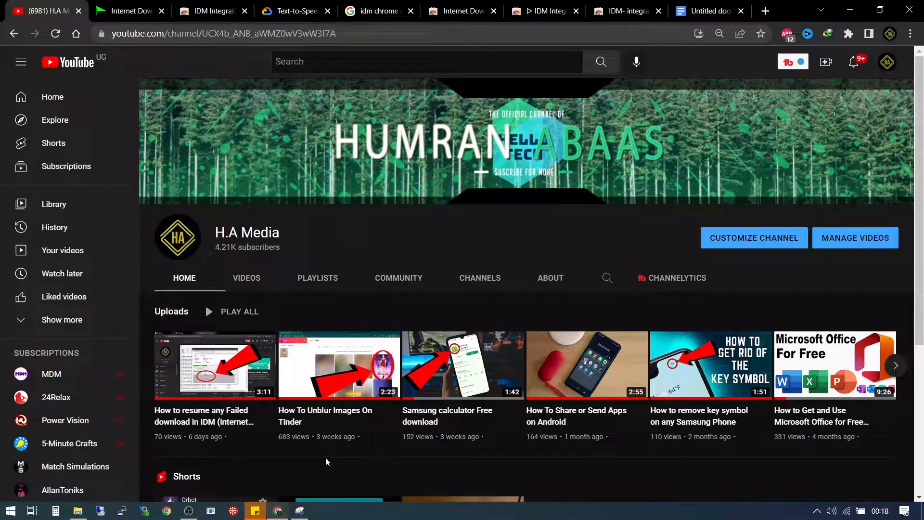
{"action": "mouse_move", "coordinate": [342, 436]}
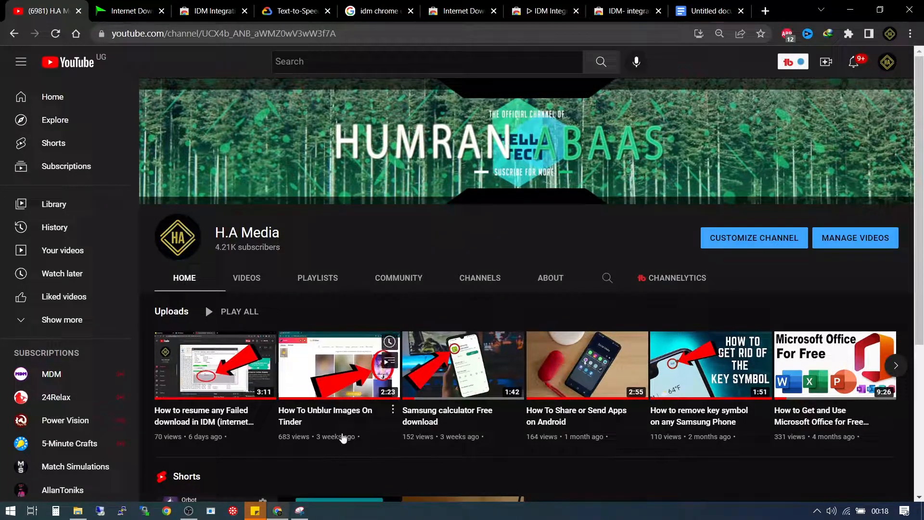
{"action": "mouse_move", "coordinate": [840, 280]}
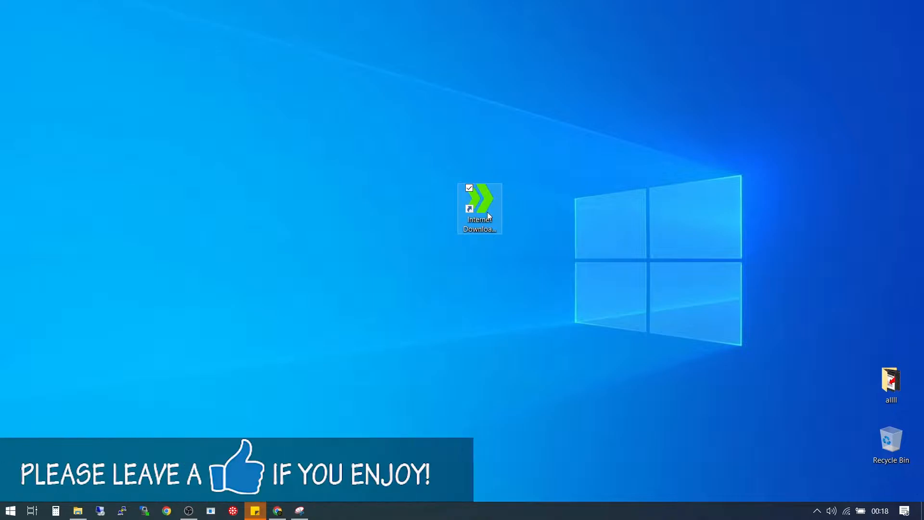
- Launch Internet Download Manager from the desktop shortcut and focus its window
{"action": "double_click", "coordinate": [479, 205]}
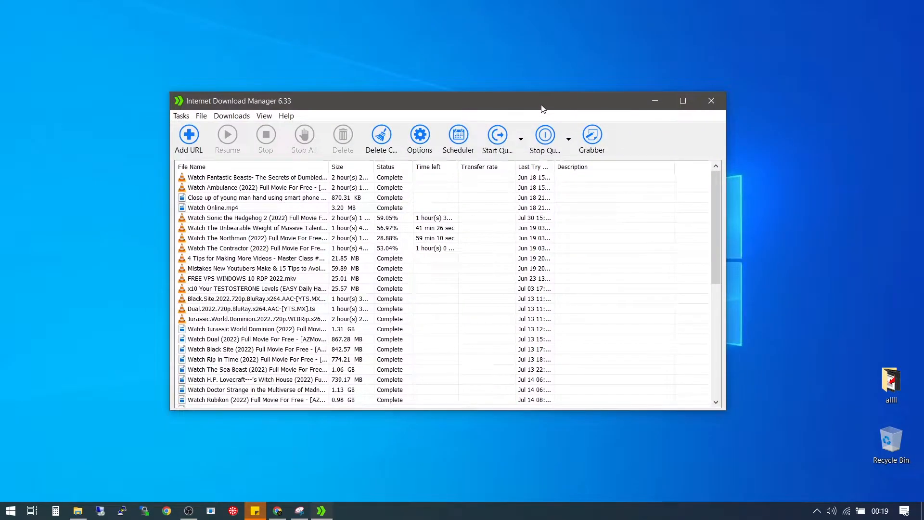
{"action": "left_click", "coordinate": [287, 116]}
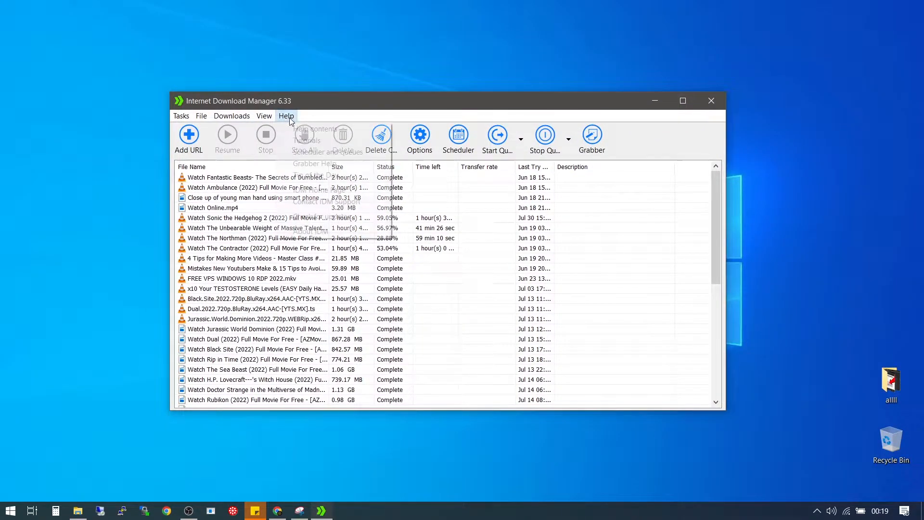
- Run Help > Check for updates and get the already-latest-version message
{"action": "left_click", "coordinate": [286, 116]}
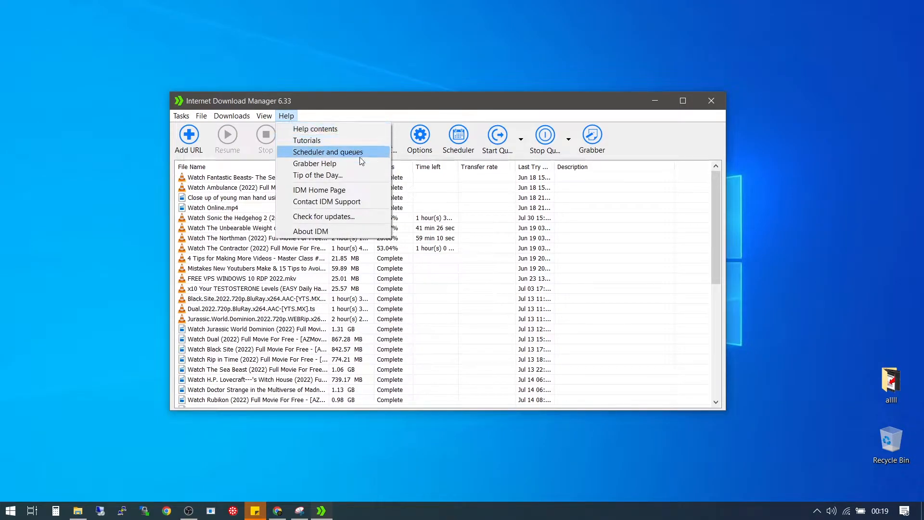
{"action": "left_click", "coordinate": [323, 217]}
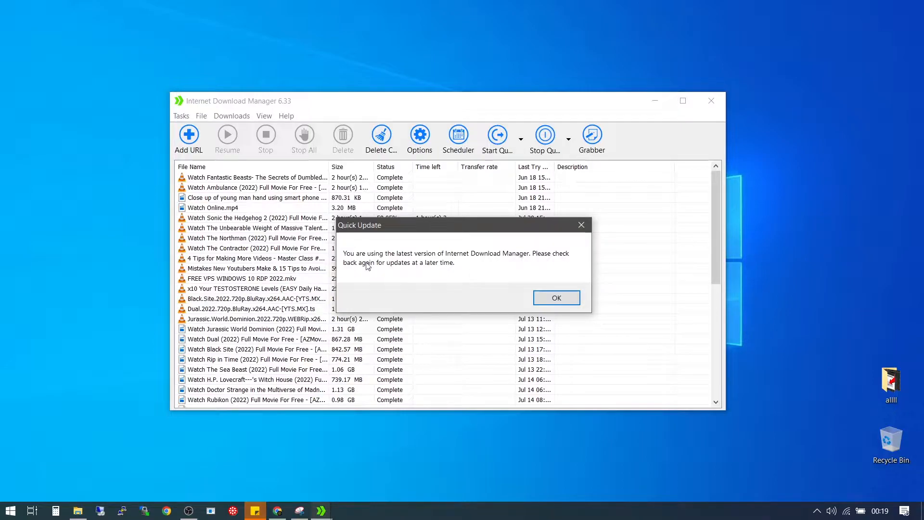
{"action": "mouse_move", "coordinate": [414, 273]}
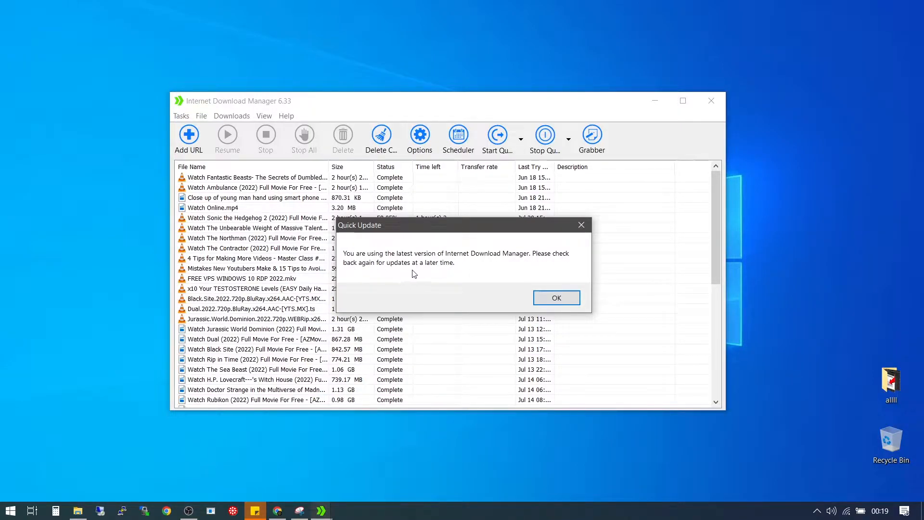
{"action": "mouse_move", "coordinate": [520, 273]}
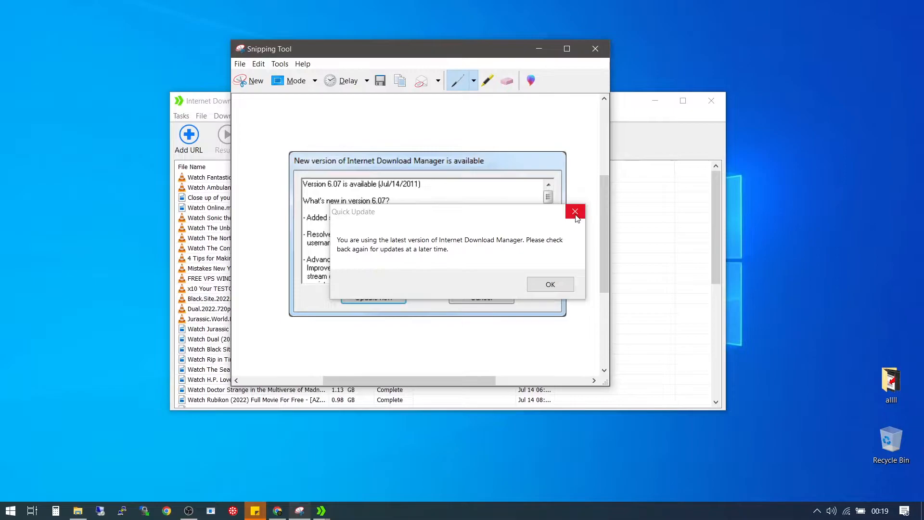
- Dismiss the Quick Update latest-version message
{"action": "left_click", "coordinate": [575, 211]}
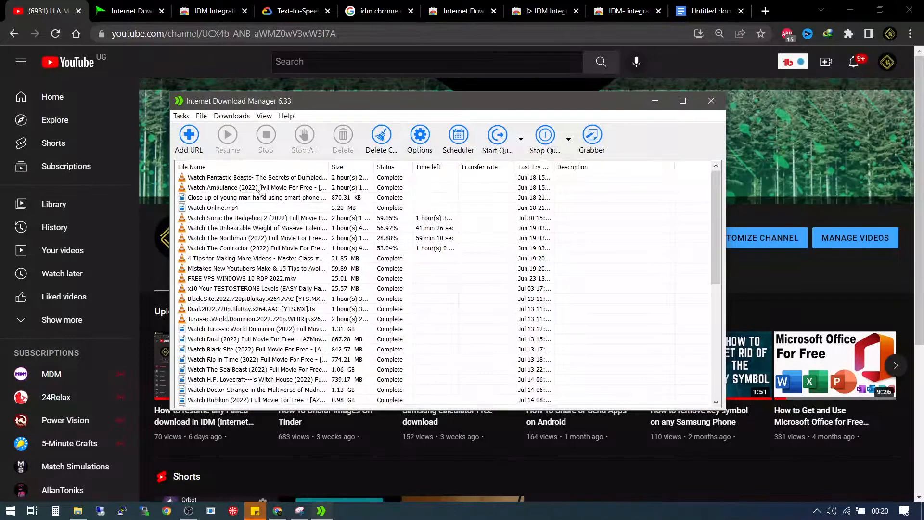
- Reach IDM's Configuration window through Downloads > Options
{"action": "left_click", "coordinate": [231, 116]}
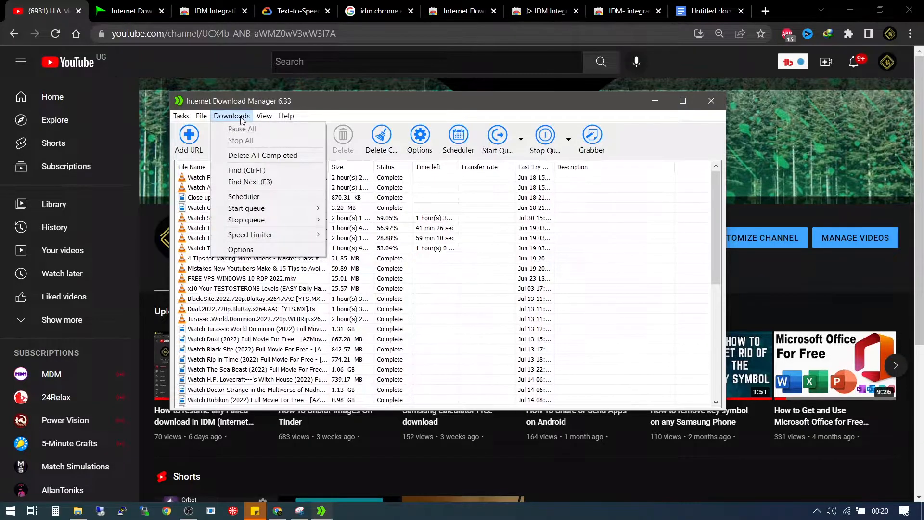
{"action": "mouse_move", "coordinate": [241, 249]}
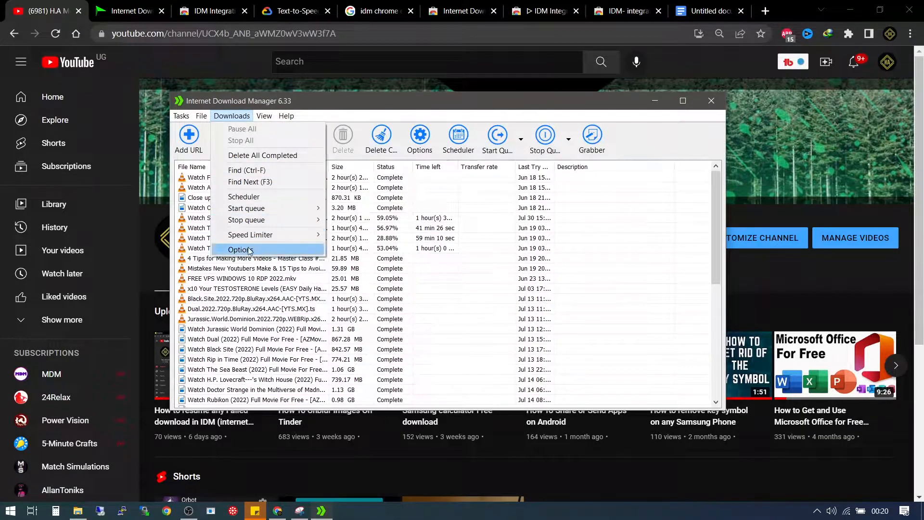
{"action": "left_click", "coordinate": [239, 251]}
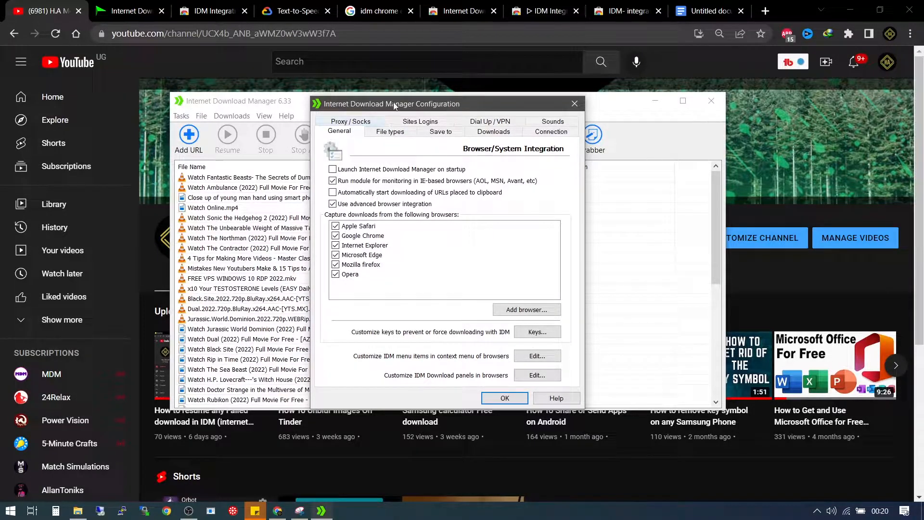
- Verify advanced browser integration and Google Chrome capture stay ticked on General, then confirm with OK
{"action": "left_click", "coordinate": [500, 127]}
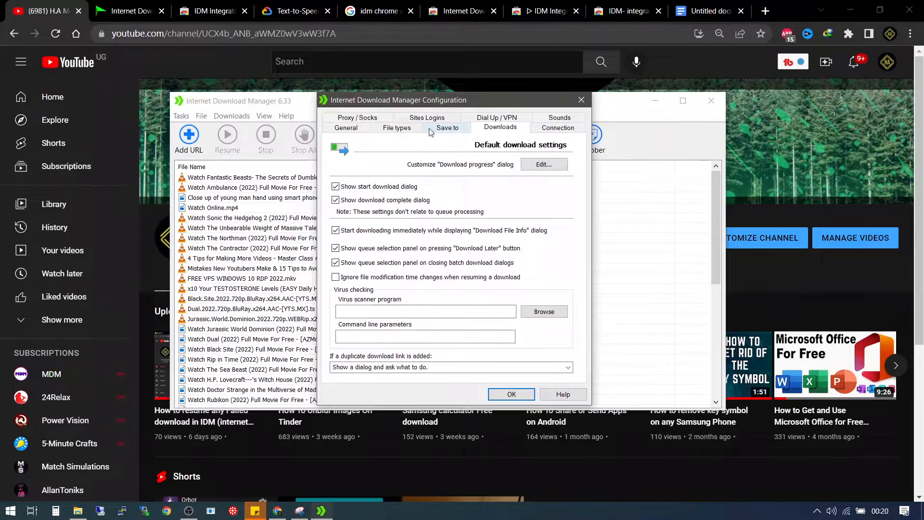
{"action": "left_click", "coordinate": [346, 127]}
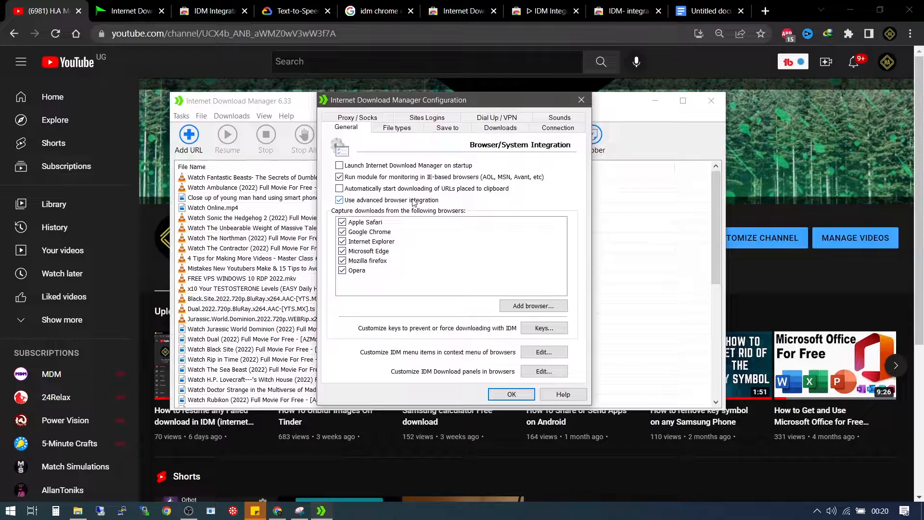
{"action": "left_click", "coordinate": [339, 188]}
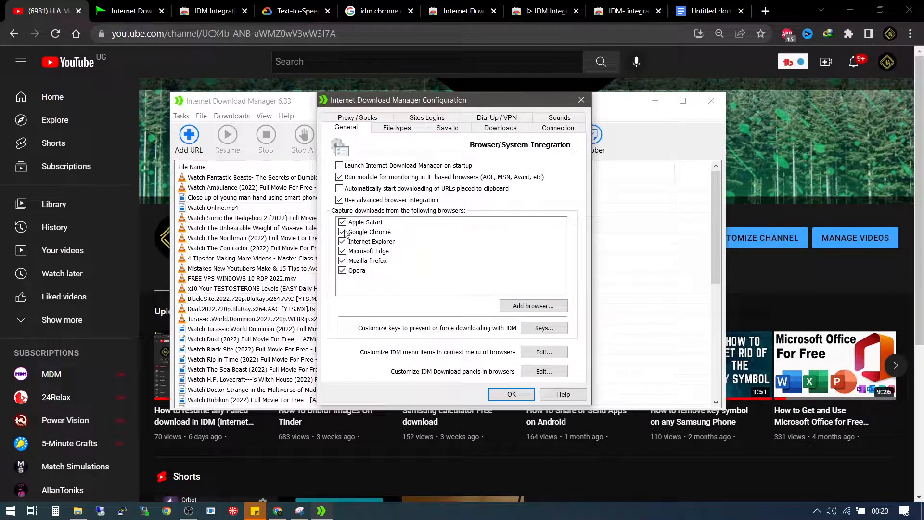
{"action": "left_click", "coordinate": [342, 241]}
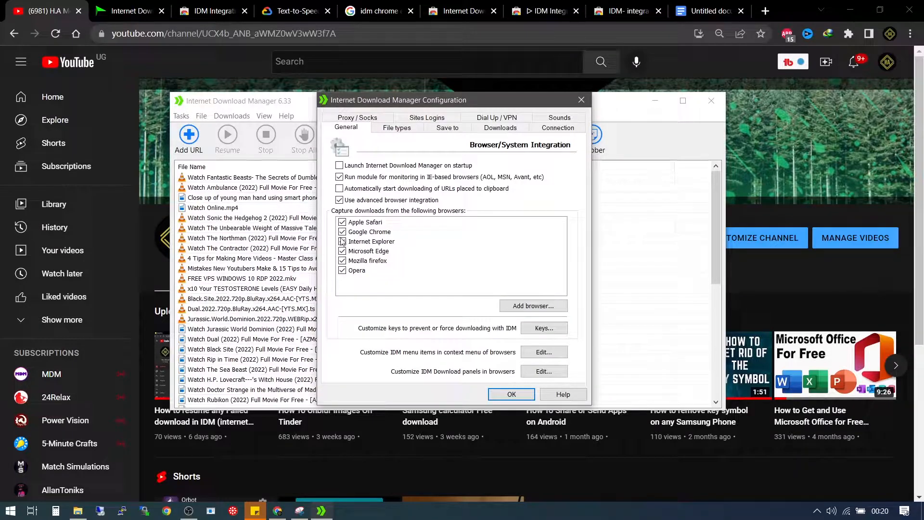
{"action": "left_click", "coordinate": [342, 241]}
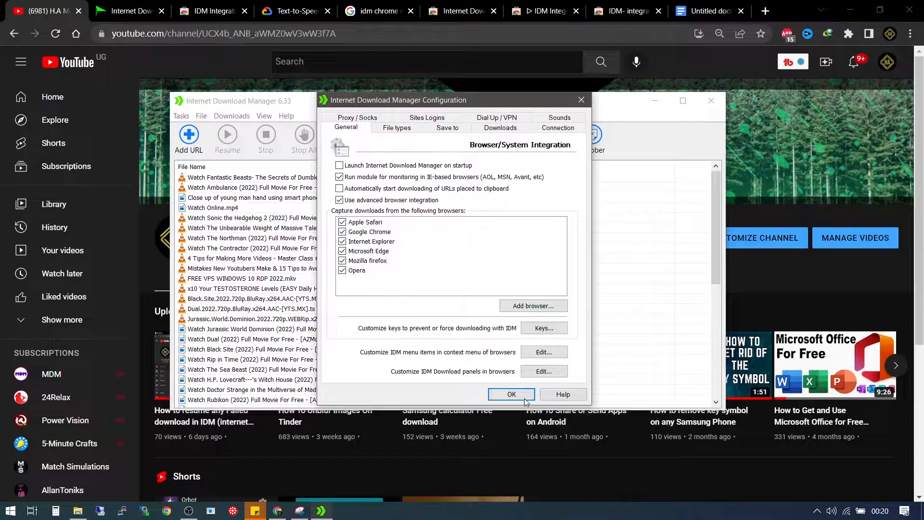
{"action": "left_click", "coordinate": [513, 395]}
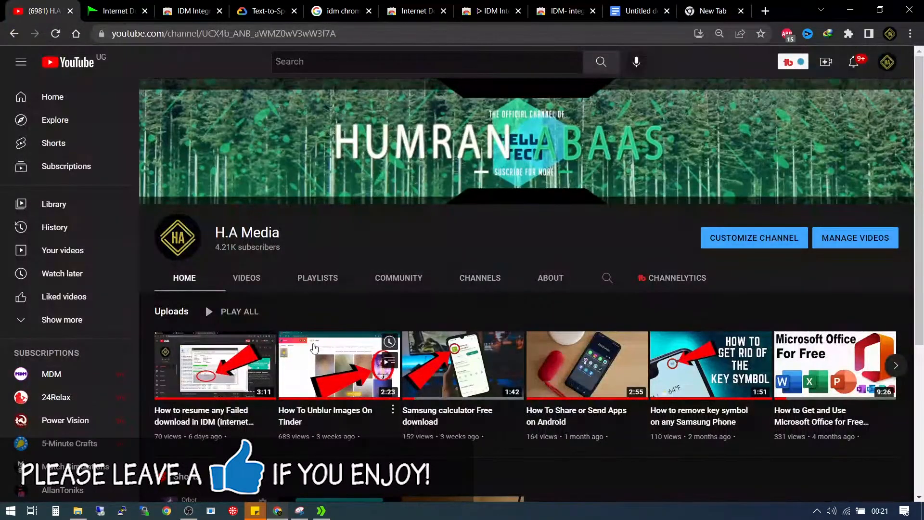
- Load the first upload, the failed-download IDM video, in a new tab
{"action": "right_click", "coordinate": [214, 364]}
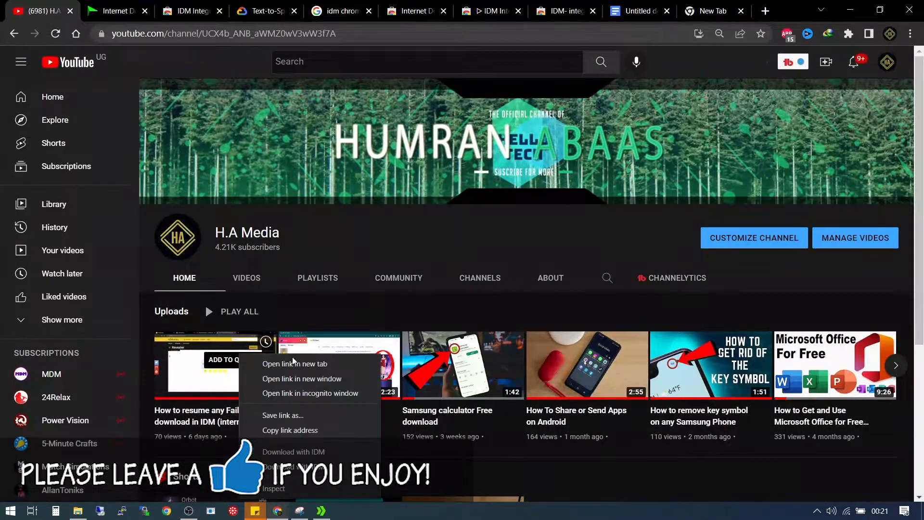
{"action": "left_click", "coordinate": [295, 364]}
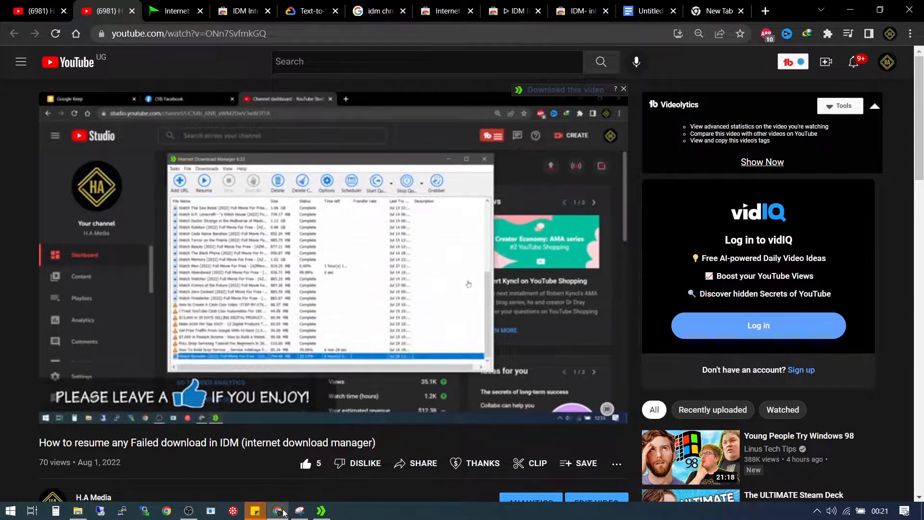
{"action": "mouse_move", "coordinate": [280, 510]}
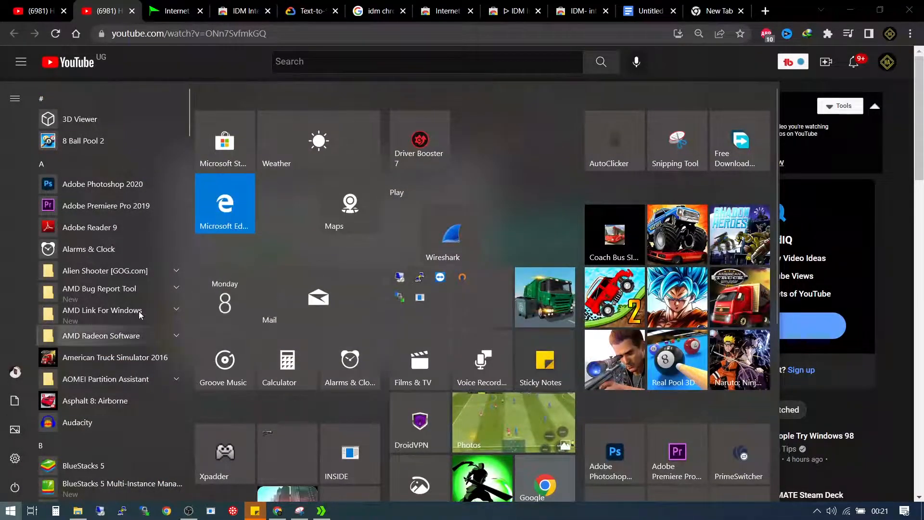
- Start a second Chrome window from the taskbar icon and choose the last profile
{"action": "scroll", "scroll_direction": "down", "scroll_amount": 3}
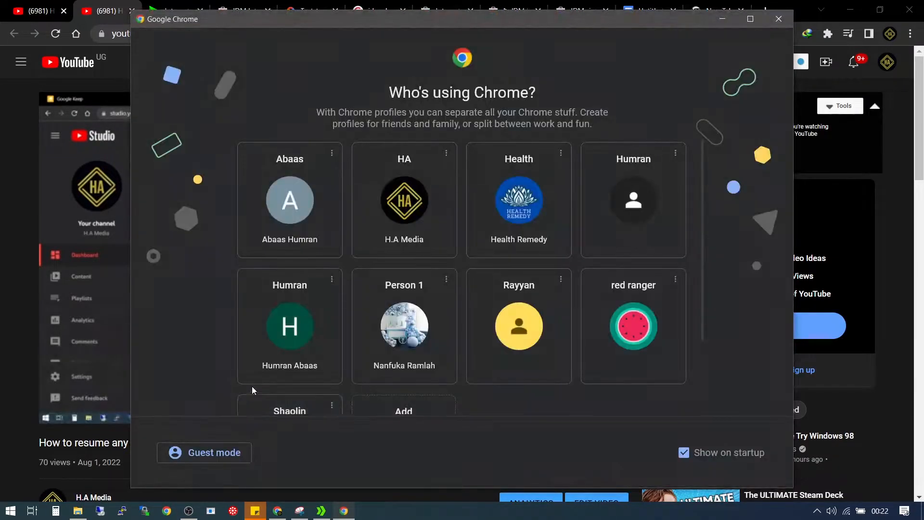
{"action": "scroll", "scroll_direction": "down", "scroll_amount": 3}
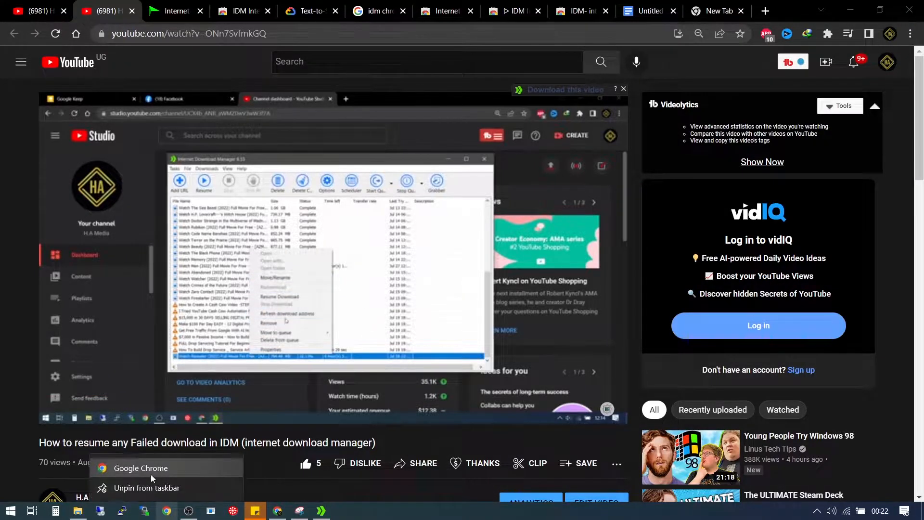
{"action": "left_click", "coordinate": [141, 468]}
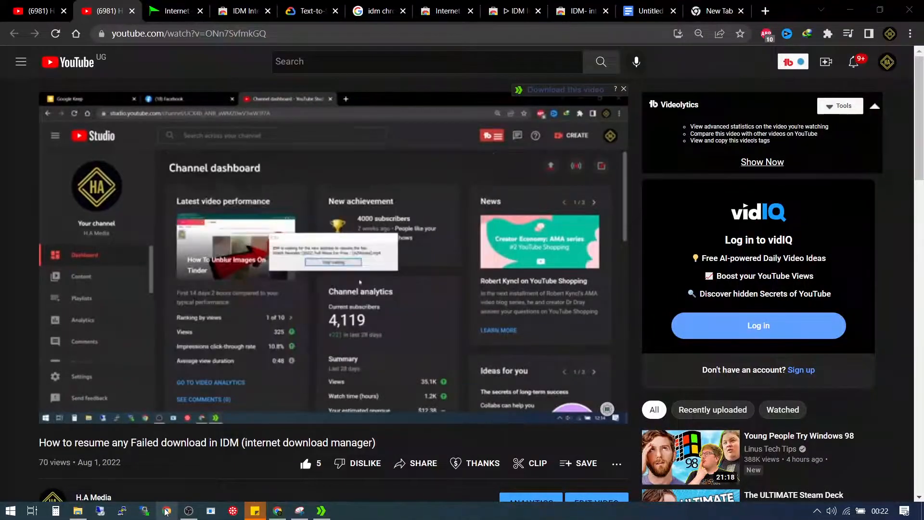
{"action": "right_click", "coordinate": [166, 510]}
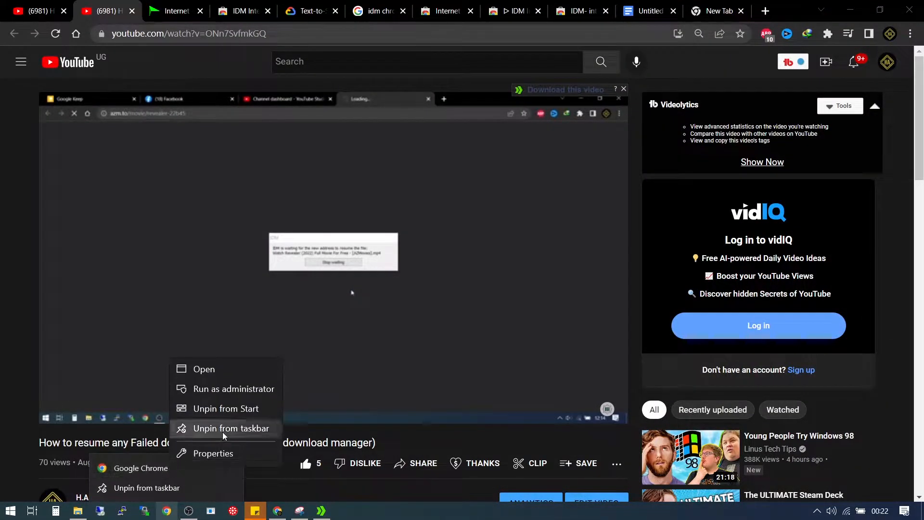
{"action": "left_click", "coordinate": [140, 468]}
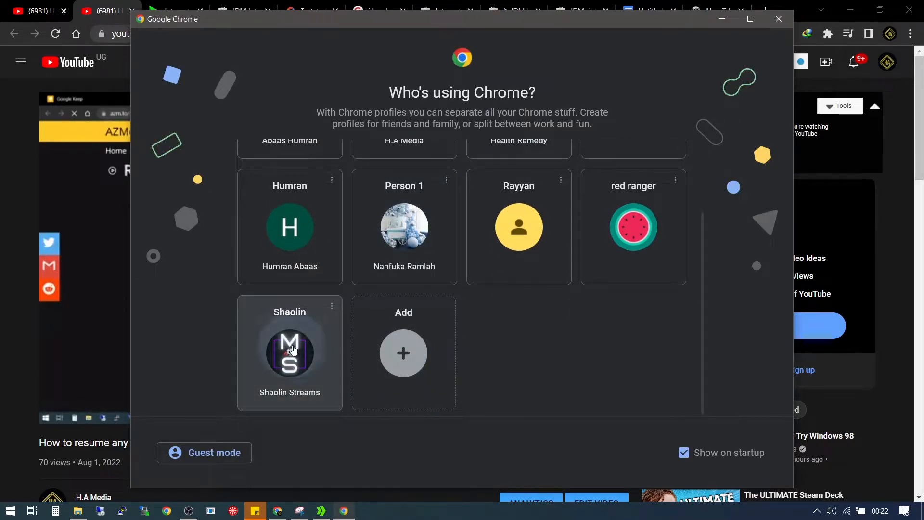
{"action": "left_click", "coordinate": [289, 353]}
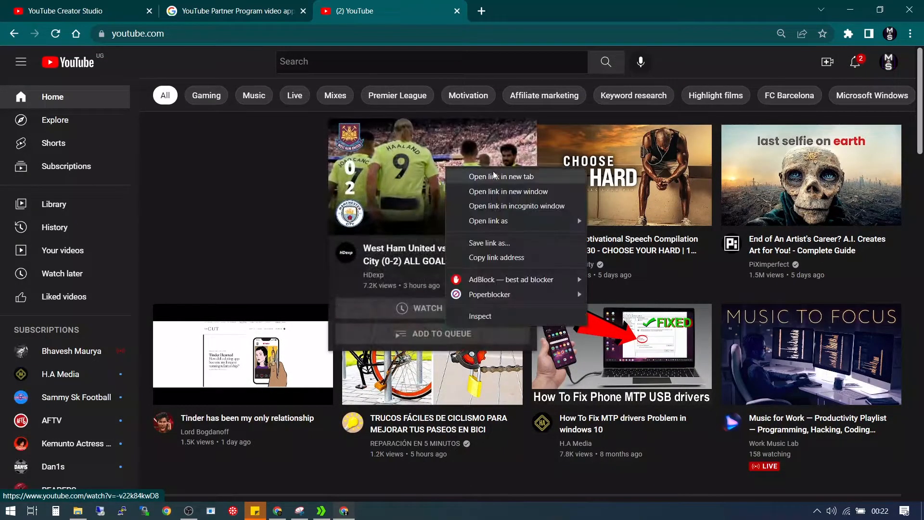
- Load the football highlights video in a new tab
{"action": "left_click", "coordinate": [501, 177]}
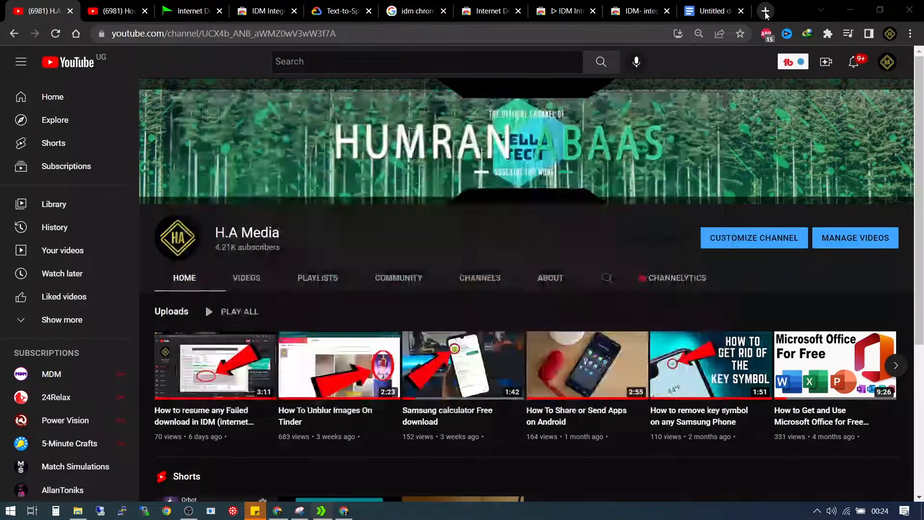
- Search Google for 'idm chrome extension' in a new tab and load the IDM Chrome integration FAQ
{"action": "left_click", "coordinate": [765, 10]}
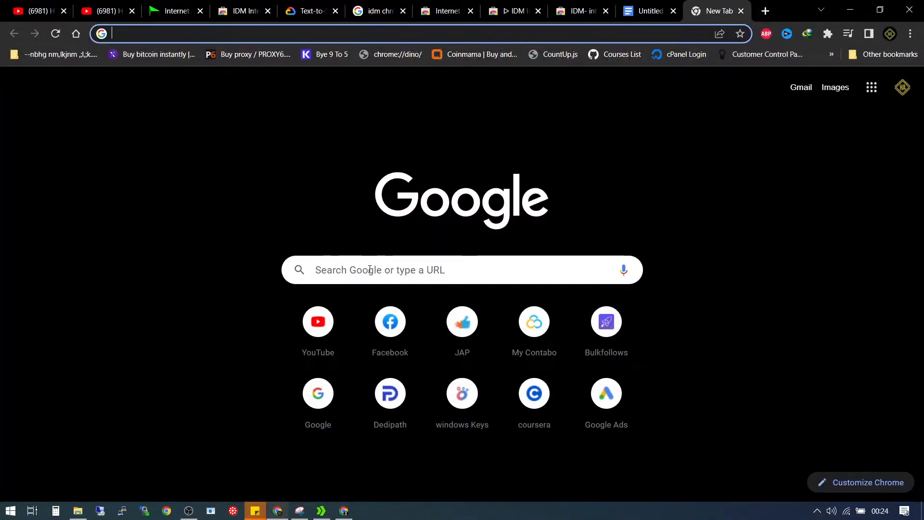
{"action": "left_click", "coordinate": [369, 269]}
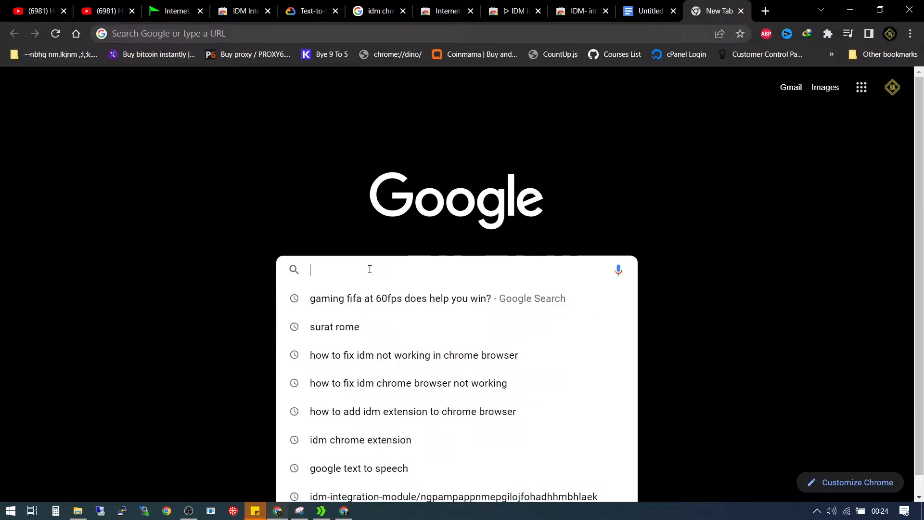
{"action": "type", "text": "idm chrome extension"}
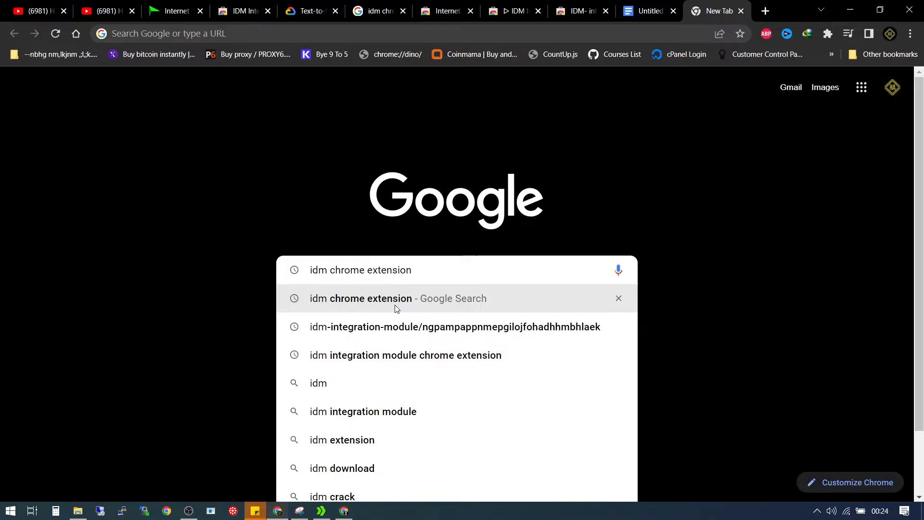
{"action": "left_click", "coordinate": [397, 298]}
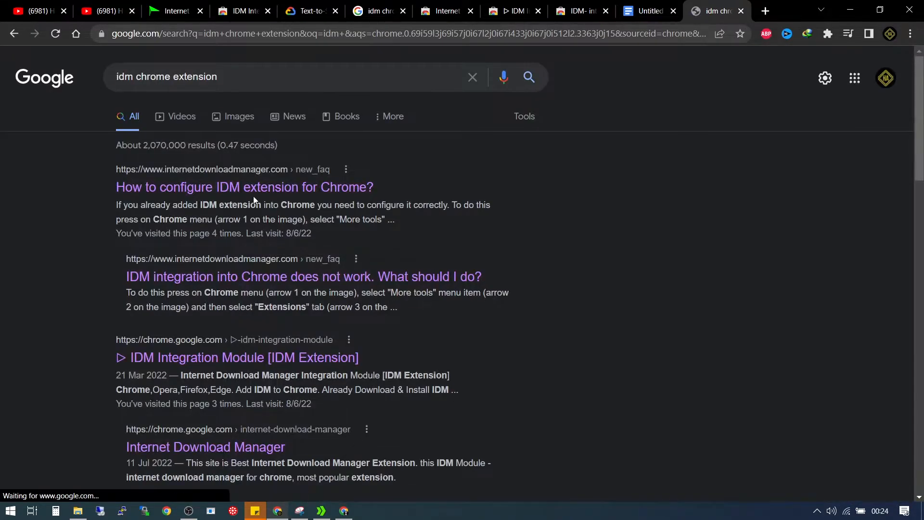
{"action": "left_click", "coordinate": [245, 186]}
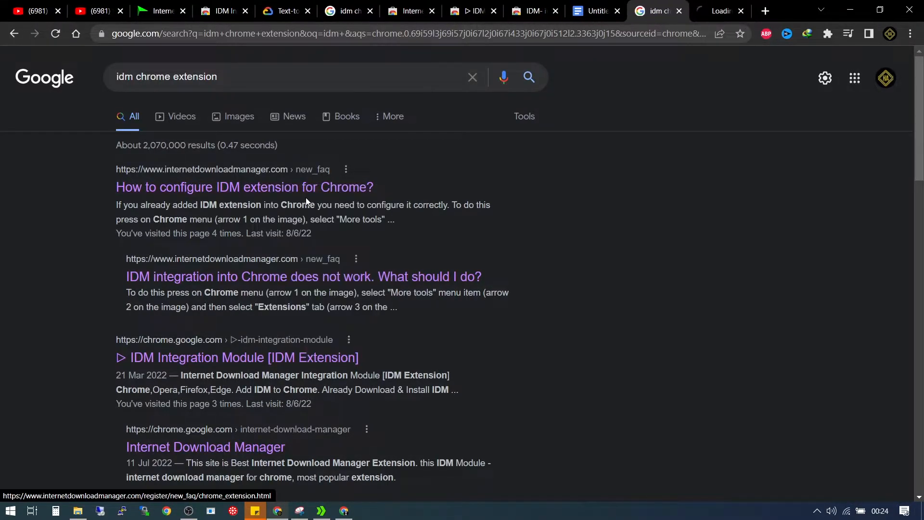
{"action": "left_click", "coordinate": [245, 186]}
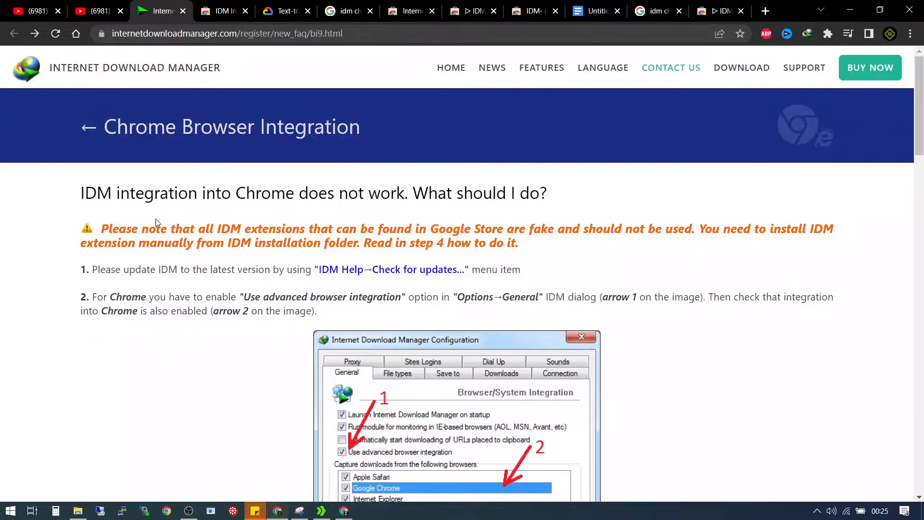
{"action": "mouse_move", "coordinate": [277, 229]}
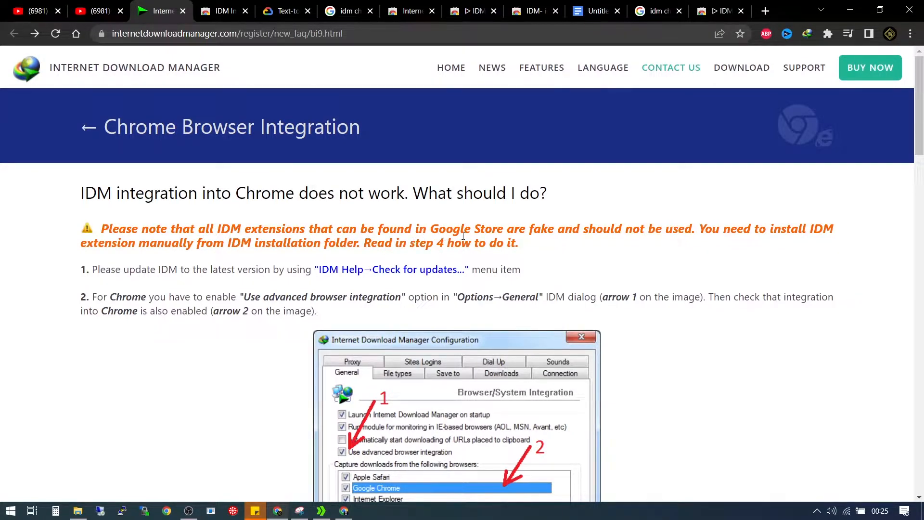
{"action": "mouse_move", "coordinate": [601, 235]}
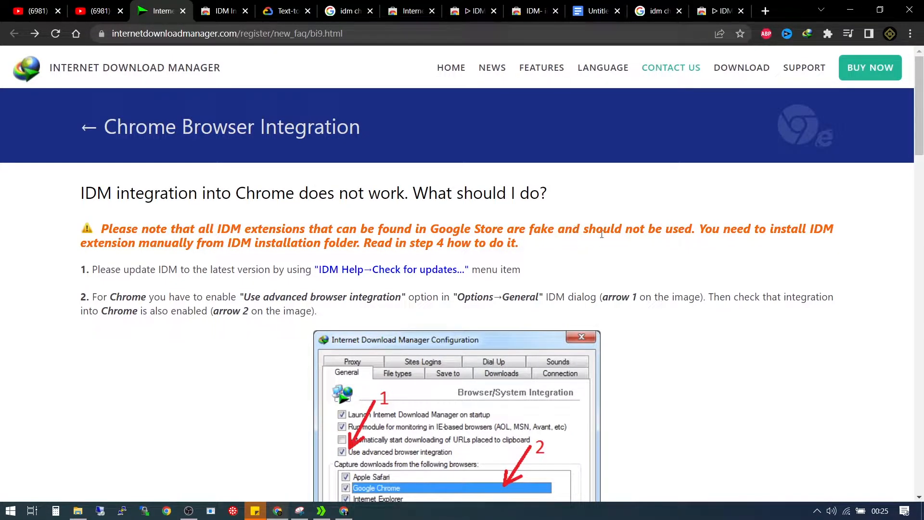
{"action": "mouse_move", "coordinate": [690, 243]}
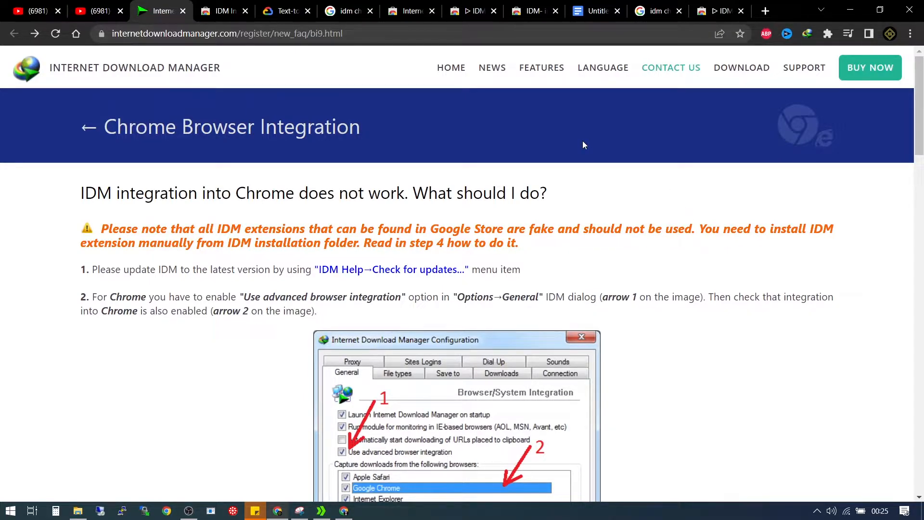
- Review the Google Doc and IDM Integration Module store tab, then close the Web Store and Text-to-Speech tabs
{"action": "left_click", "coordinate": [596, 10]}
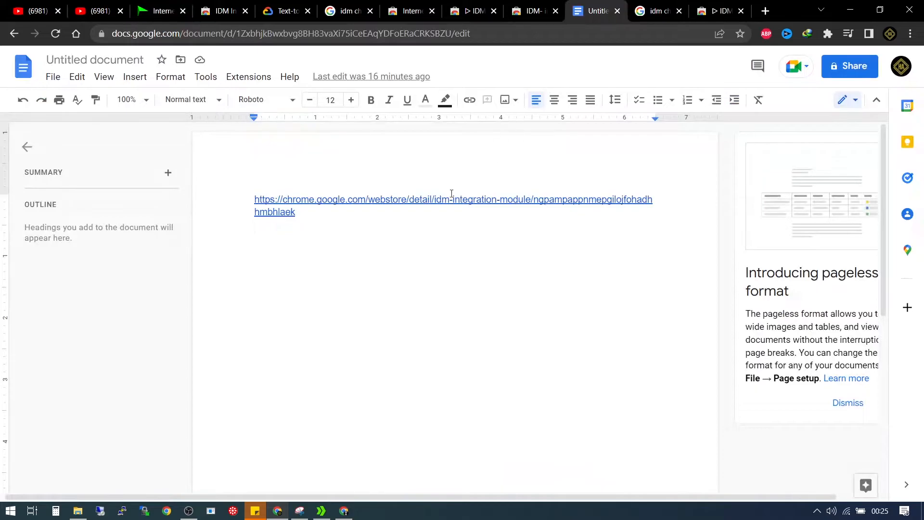
{"action": "left_click", "coordinate": [225, 10]}
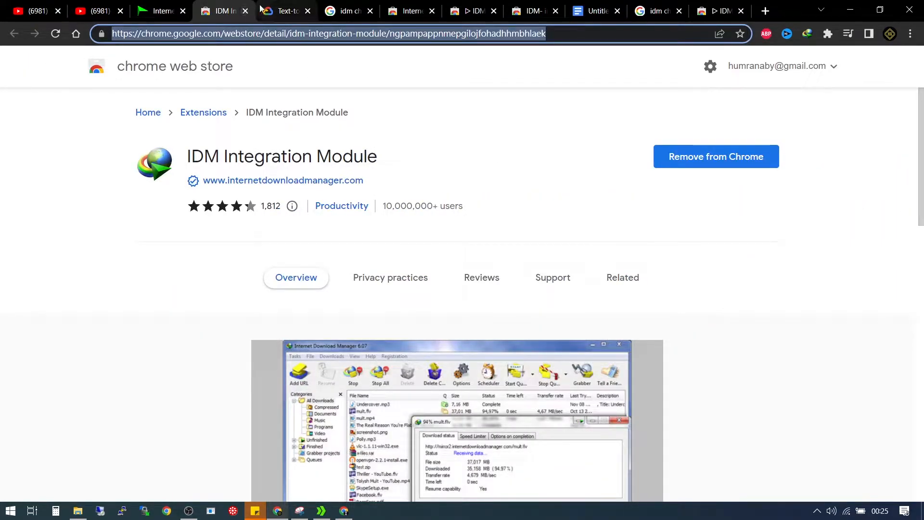
{"action": "left_click", "coordinate": [281, 11]}
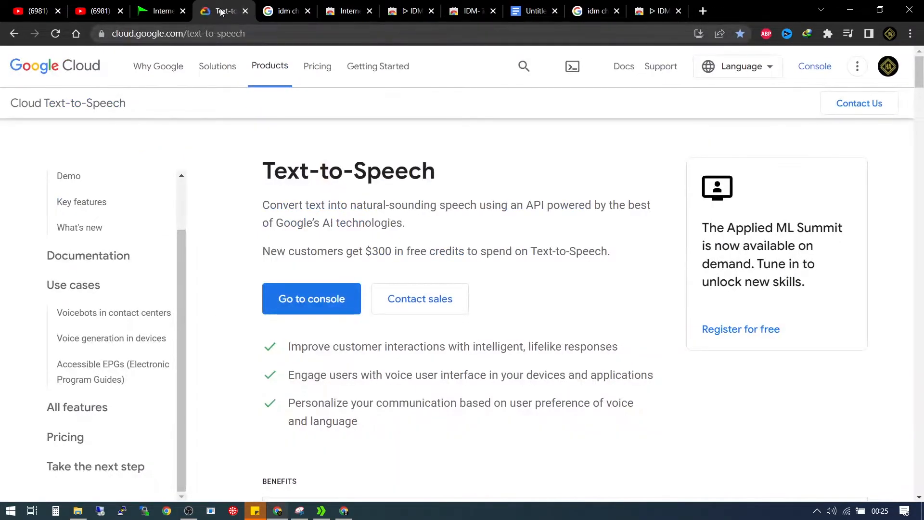
{"action": "left_click", "coordinate": [285, 10]}
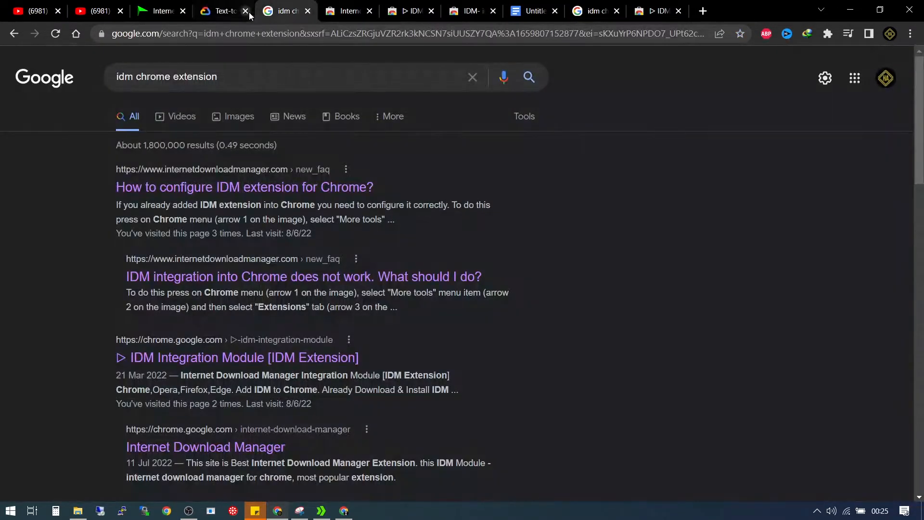
- Close the extra results tab and return to the Internet Download Manager store listing
{"action": "left_click", "coordinate": [246, 10]}
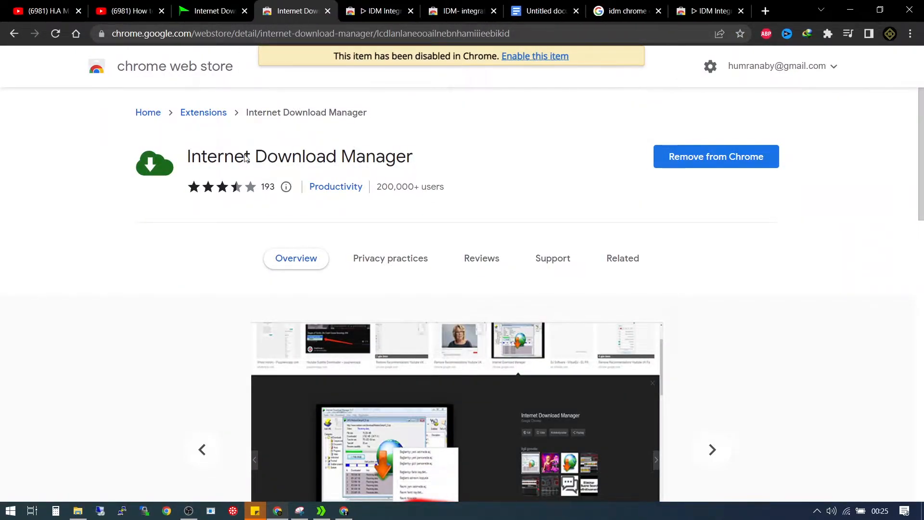
{"action": "left_click", "coordinate": [622, 11]}
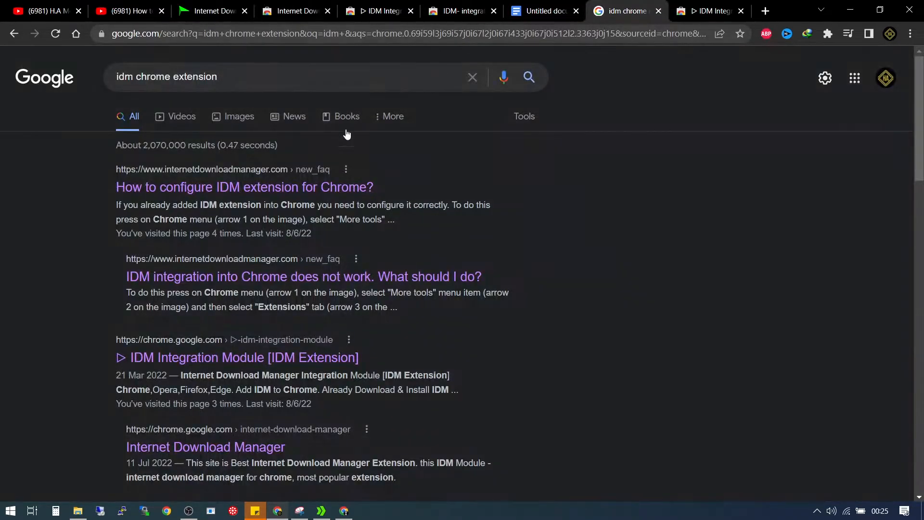
{"action": "left_click", "coordinate": [297, 10]}
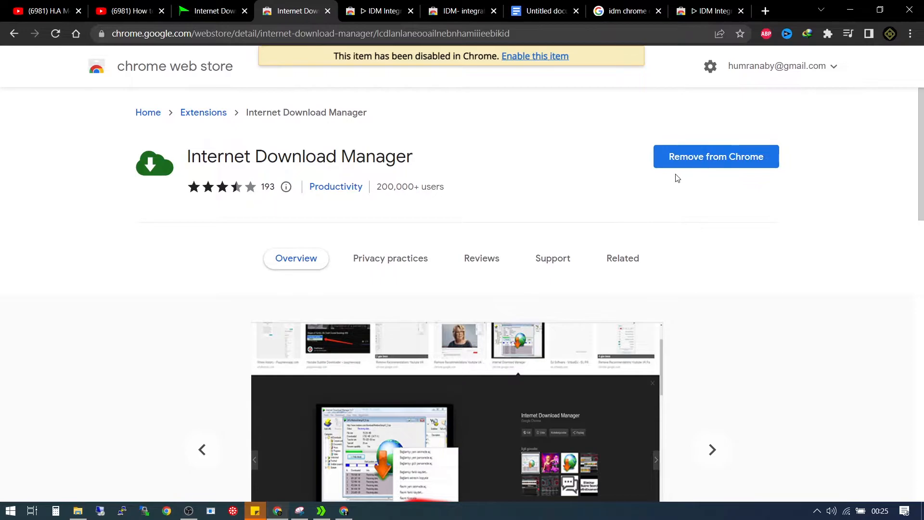
{"action": "mouse_move", "coordinate": [367, 6]}
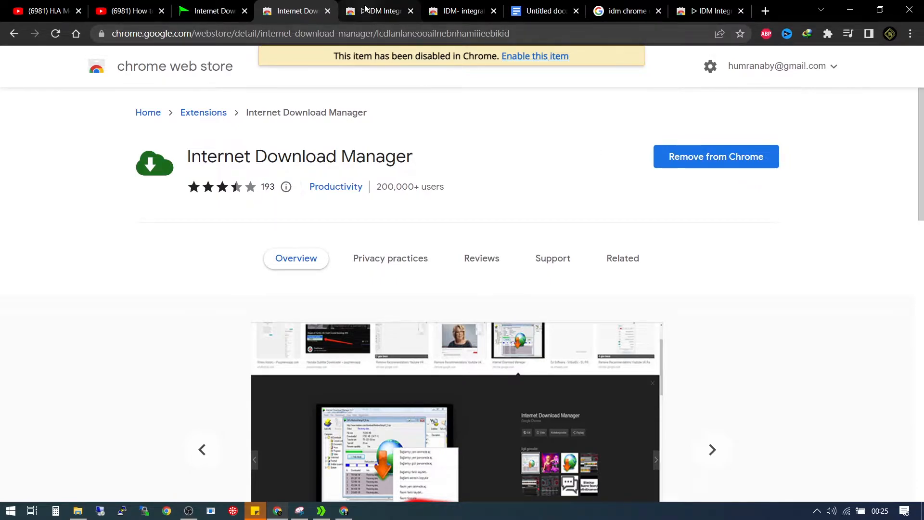
- Review the idmlover and IDM- integration addon listings, then go to the Extensions home
{"action": "left_click", "coordinate": [381, 10]}
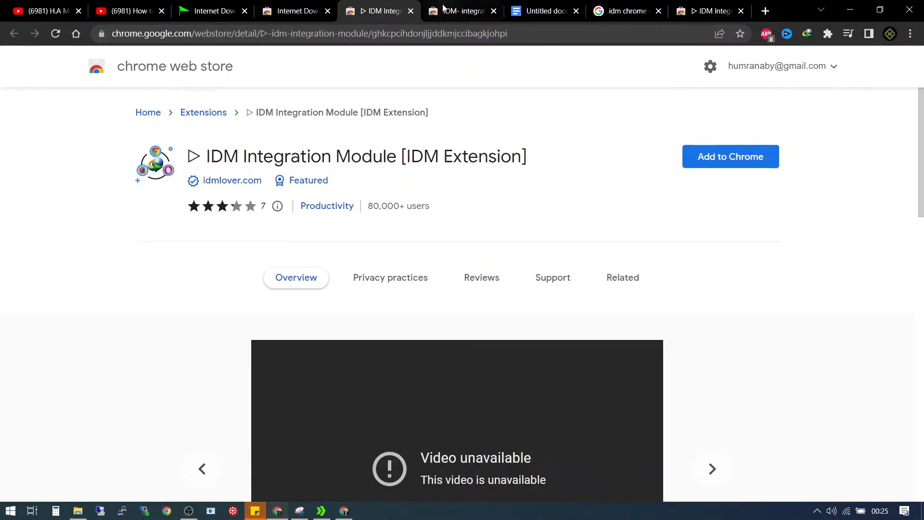
{"action": "left_click", "coordinate": [460, 10]}
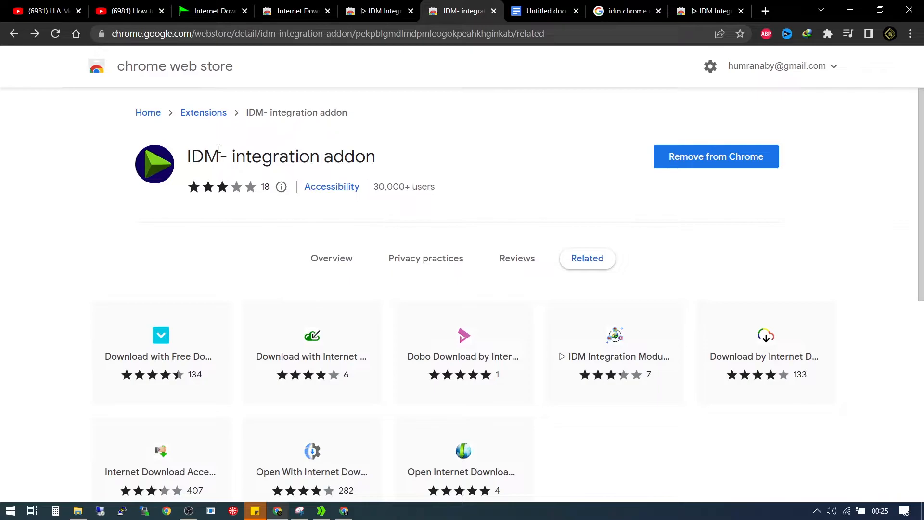
{"action": "left_click", "coordinate": [175, 65]}
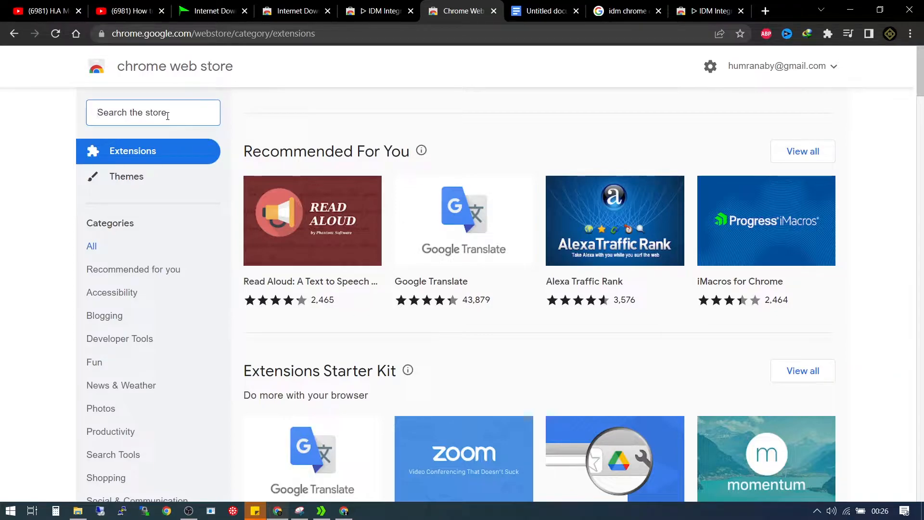
- Search the store for 'idm', browse the results, and switch to the document with the link
{"action": "type", "text": "idm"}
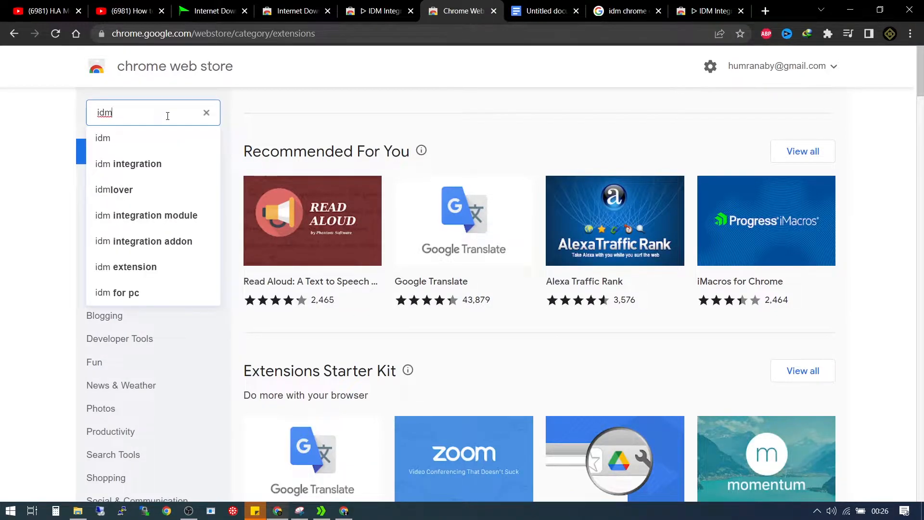
{"action": "key", "text": "Enter"}
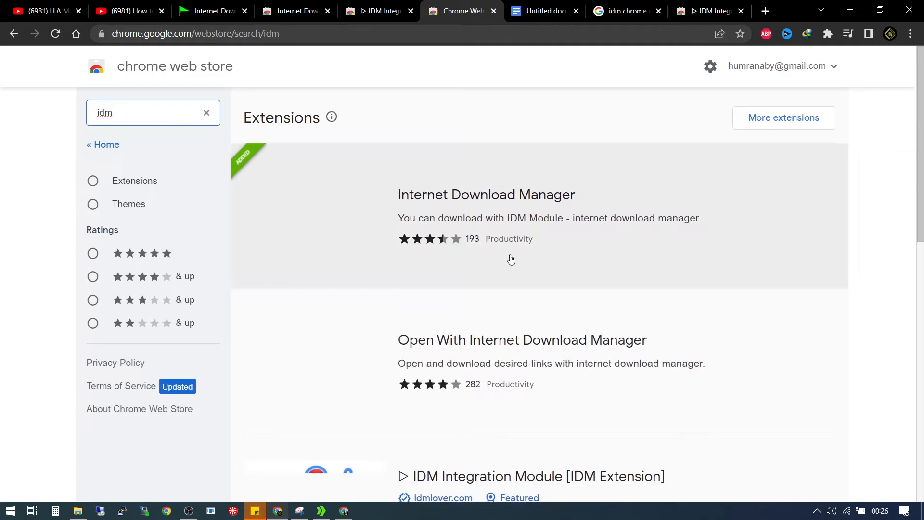
{"action": "scroll", "scroll_direction": "down", "scroll_amount": 3}
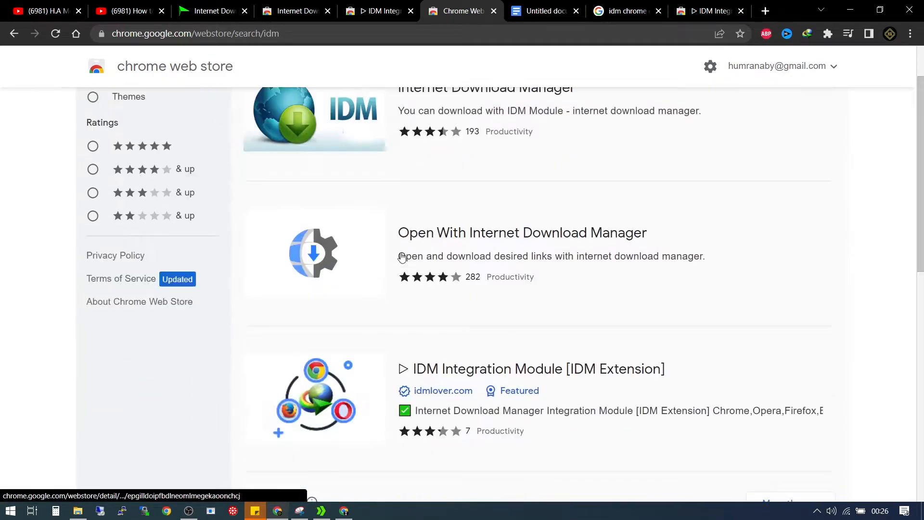
{"action": "scroll", "scroll_direction": "down", "scroll_amount": 3}
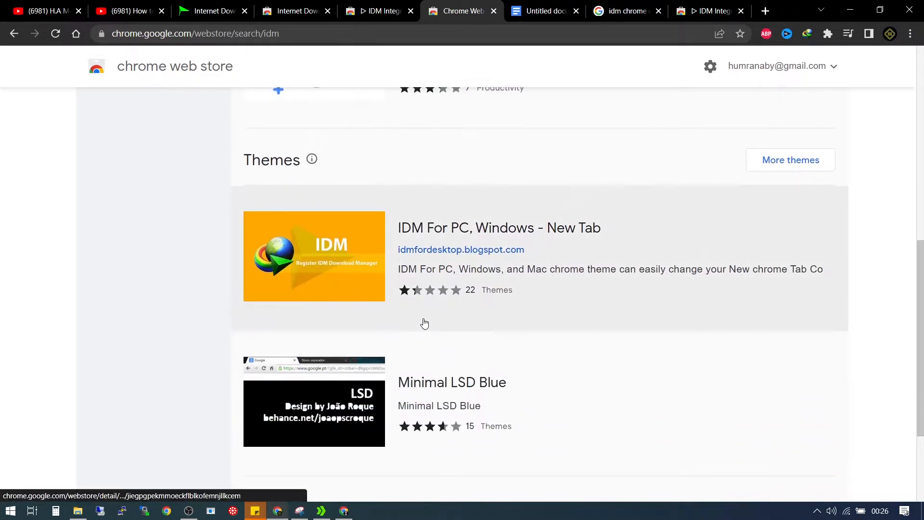
{"action": "left_click", "coordinate": [547, 11]}
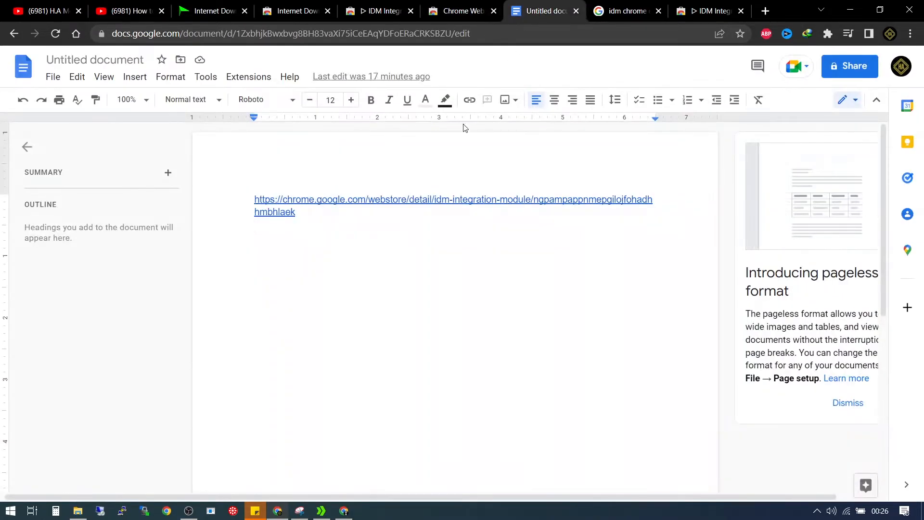
- Follow the document's Chrome Web Store link to the genuine IDM Integration Module page
{"action": "left_click", "coordinate": [452, 200]}
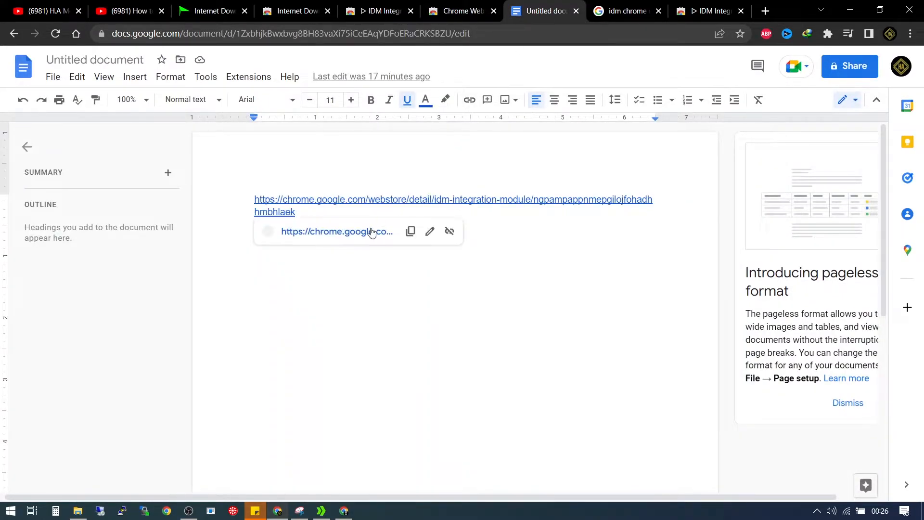
{"action": "mouse_move", "coordinate": [372, 235]}
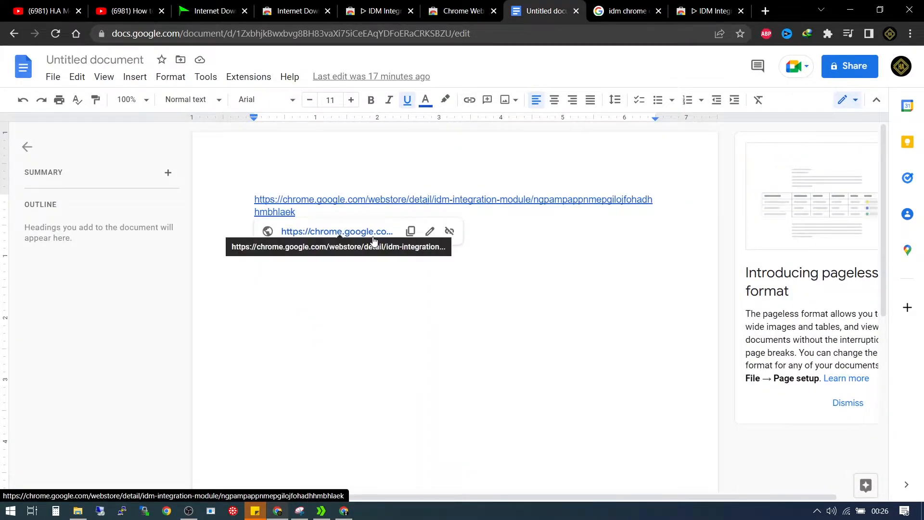
{"action": "left_click", "coordinate": [337, 232]}
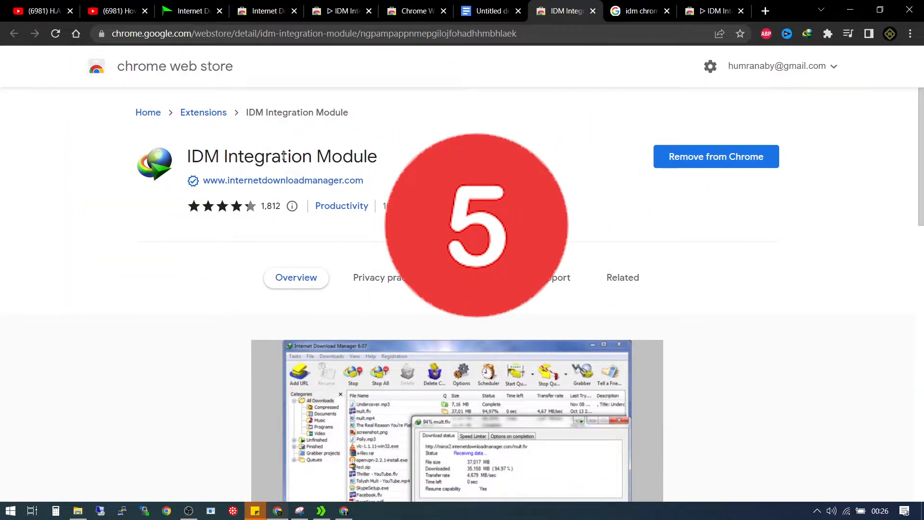
{"action": "mouse_move", "coordinate": [359, 251]}
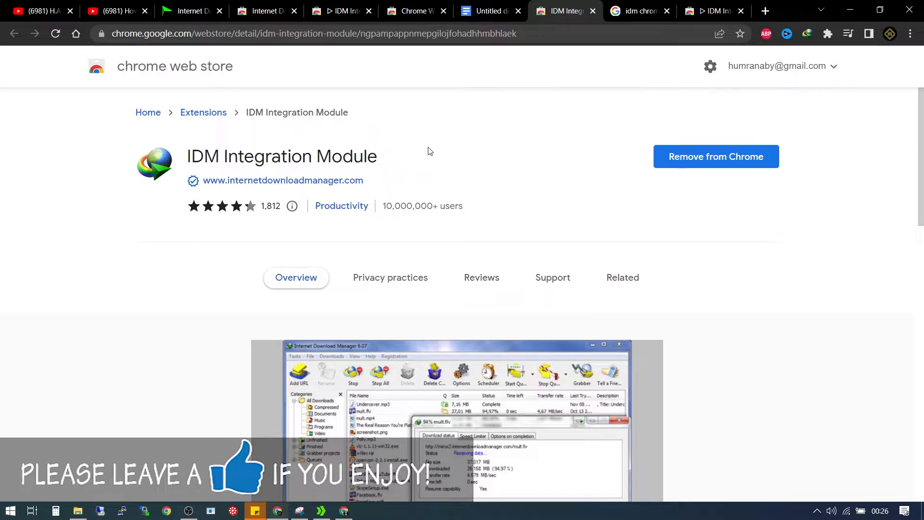
{"action": "mouse_move", "coordinate": [771, 246]}
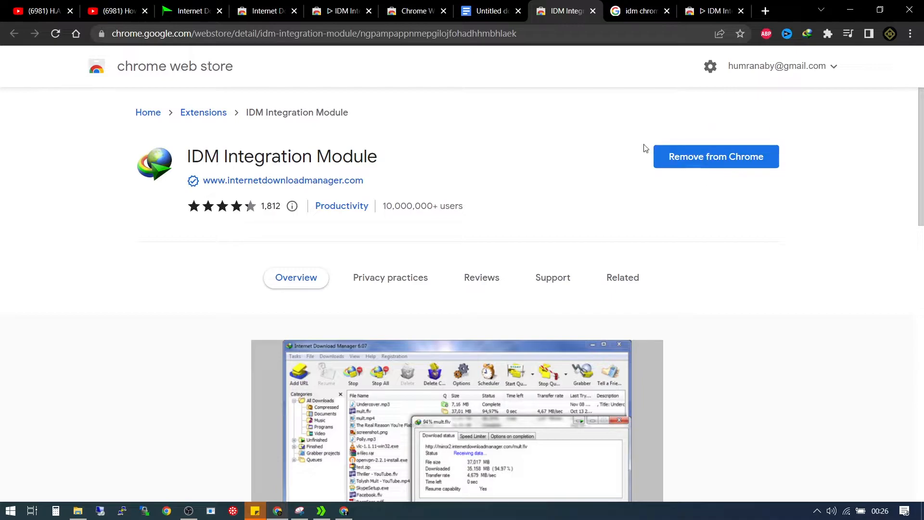
- Open Chrome's three-dot menu over the IDM Integration Module store page
{"action": "left_click", "coordinate": [910, 34]}
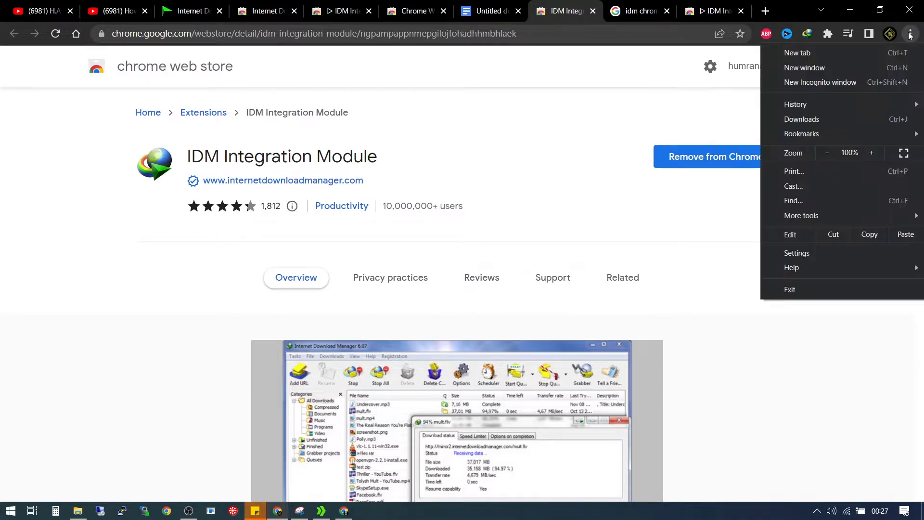
{"action": "mouse_move", "coordinate": [801, 216]}
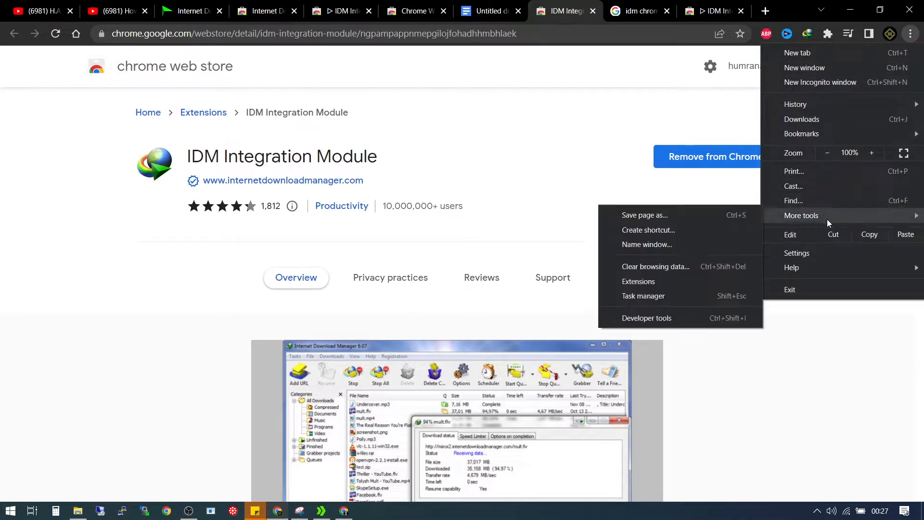
{"action": "mouse_move", "coordinate": [648, 280]}
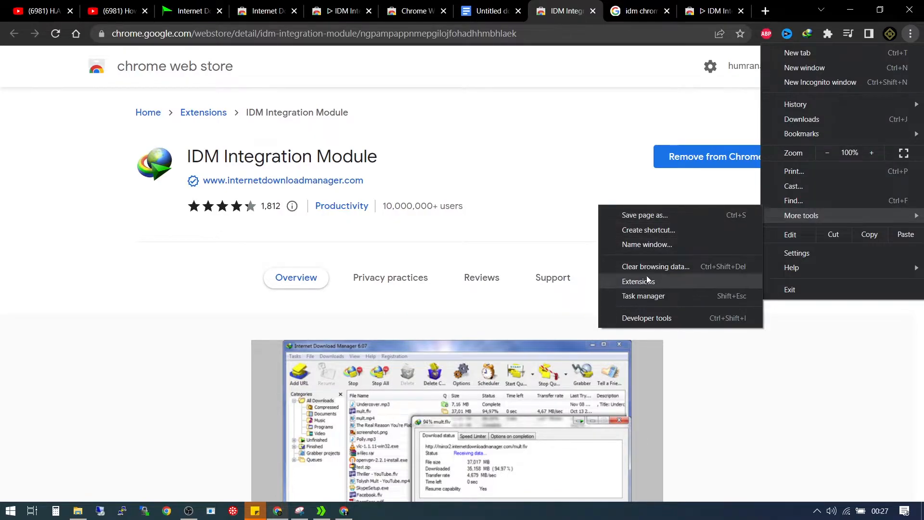
- Go to the Extensions management page via More tools > Extensions
{"action": "left_click", "coordinate": [638, 281]}
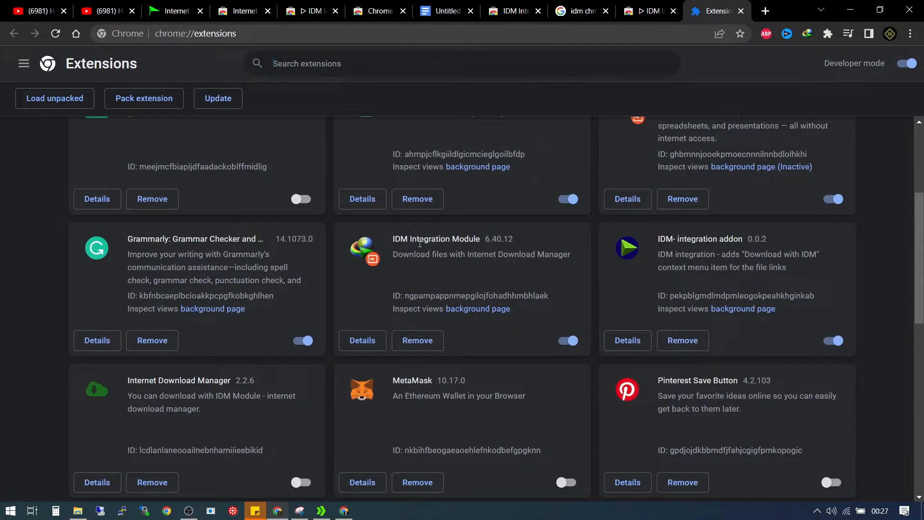
{"action": "mouse_move", "coordinate": [591, 61]}
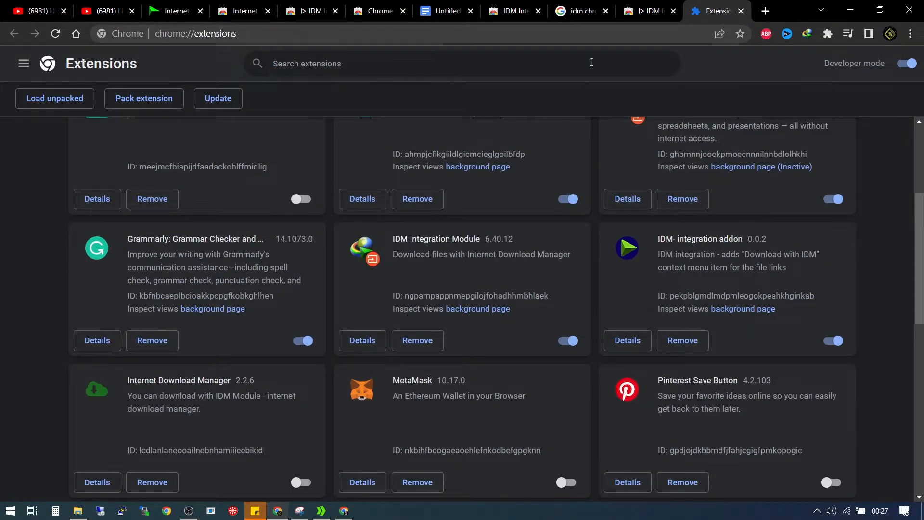
- Compare the idmlover and genuine IDM store pages, then return to chrome://extensions
{"action": "left_click", "coordinate": [648, 10]}
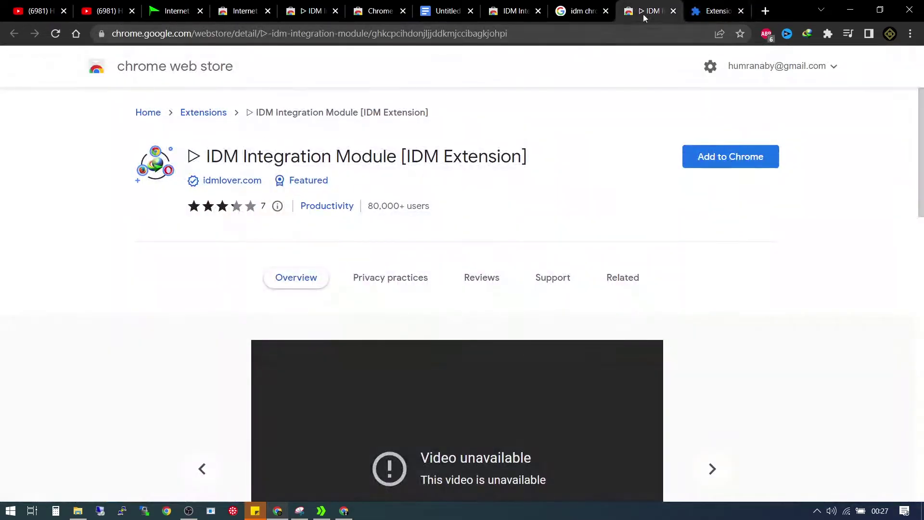
{"action": "left_click", "coordinate": [510, 10]}
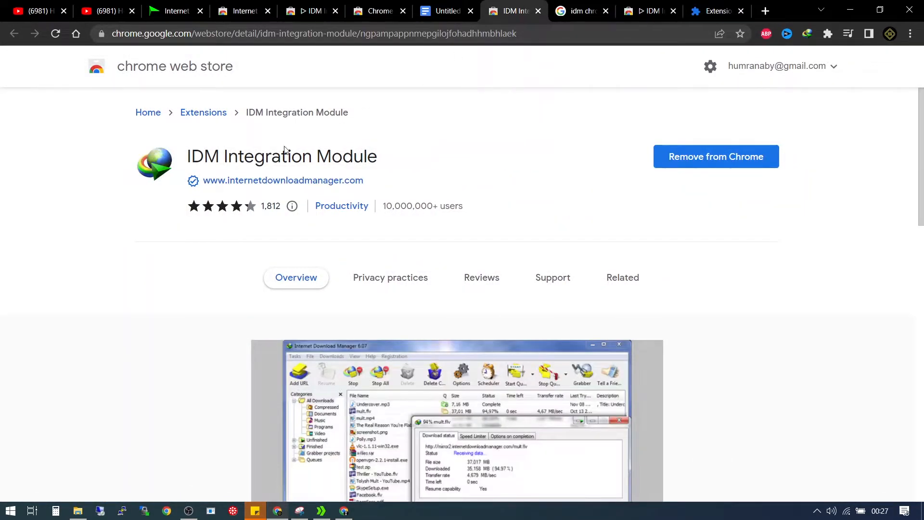
{"action": "left_click", "coordinate": [653, 11]}
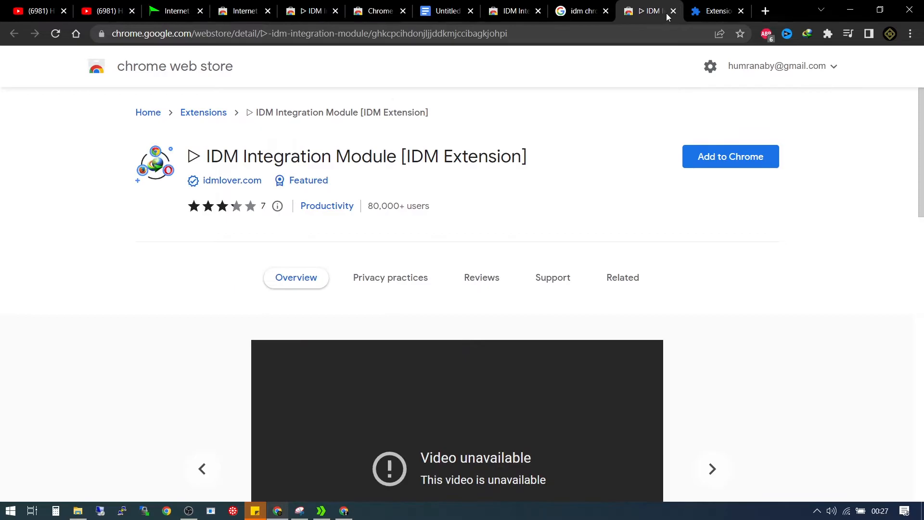
{"action": "left_click", "coordinate": [674, 11]}
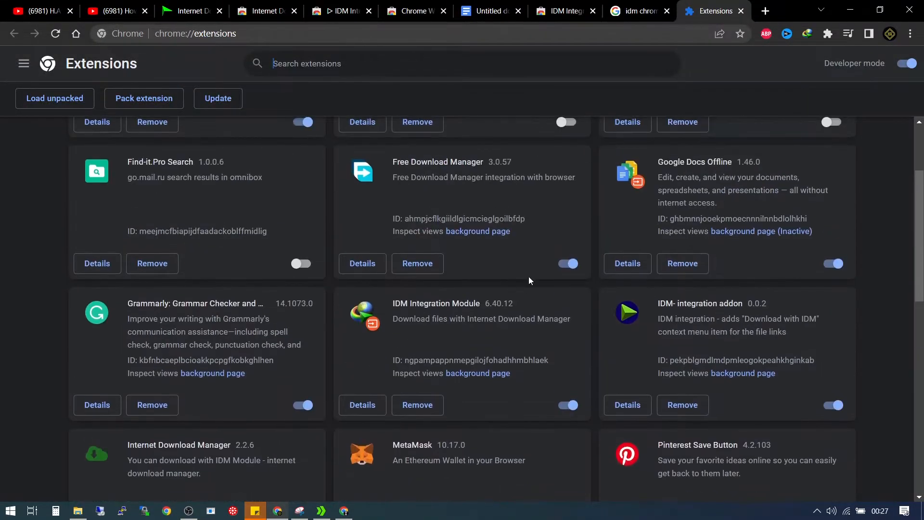
- Disable the IDM- integration addon and enable the Internet Download Manager 2.2.6 extension
{"action": "scroll", "scroll_direction": "down", "scroll_amount": 3}
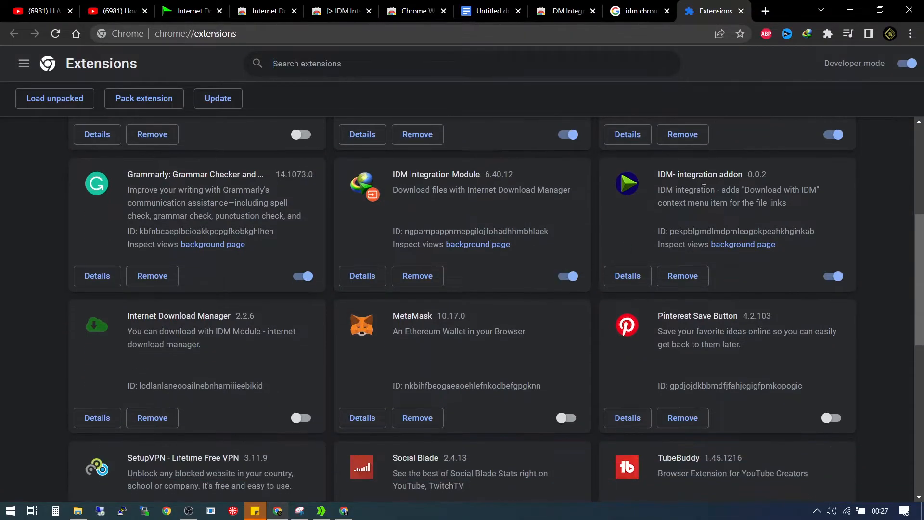
{"action": "mouse_move", "coordinate": [744, 174]}
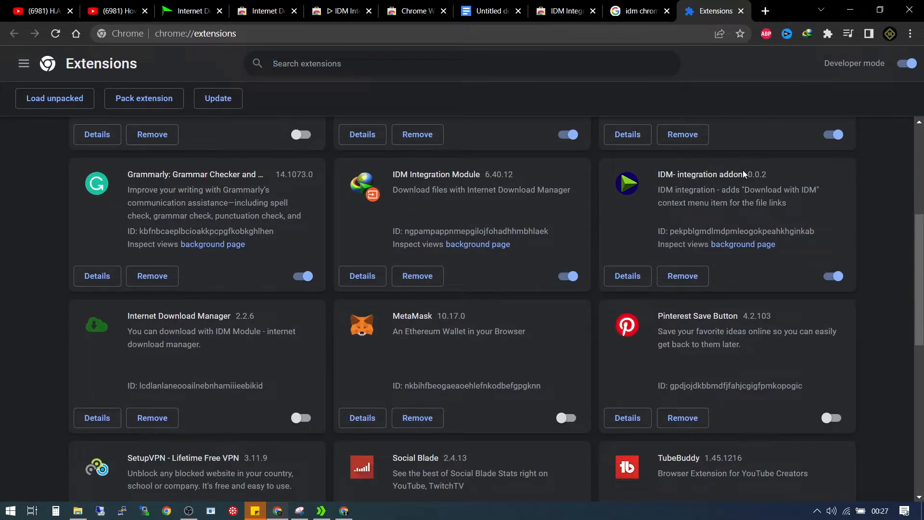
{"action": "mouse_move", "coordinate": [310, 384]}
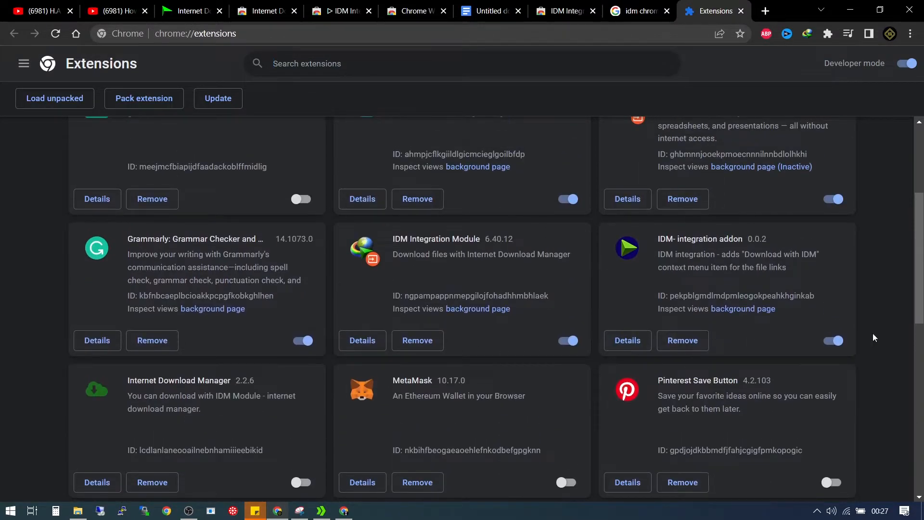
{"action": "left_click", "coordinate": [833, 341]}
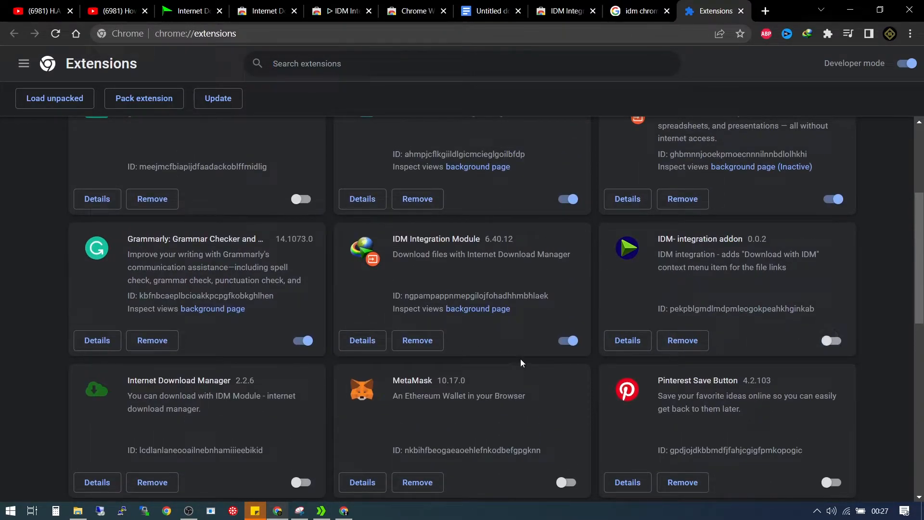
{"action": "scroll", "scroll_direction": "down", "scroll_amount": 3}
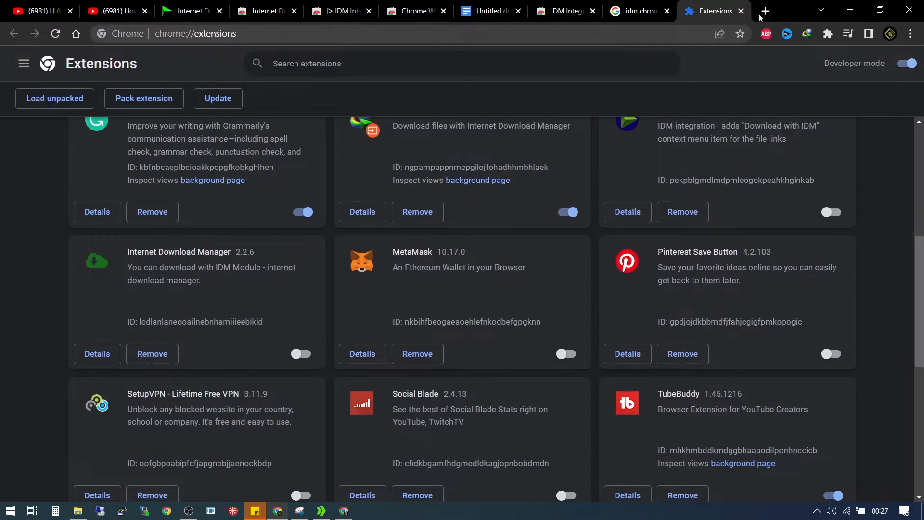
{"action": "left_click", "coordinate": [764, 11]}
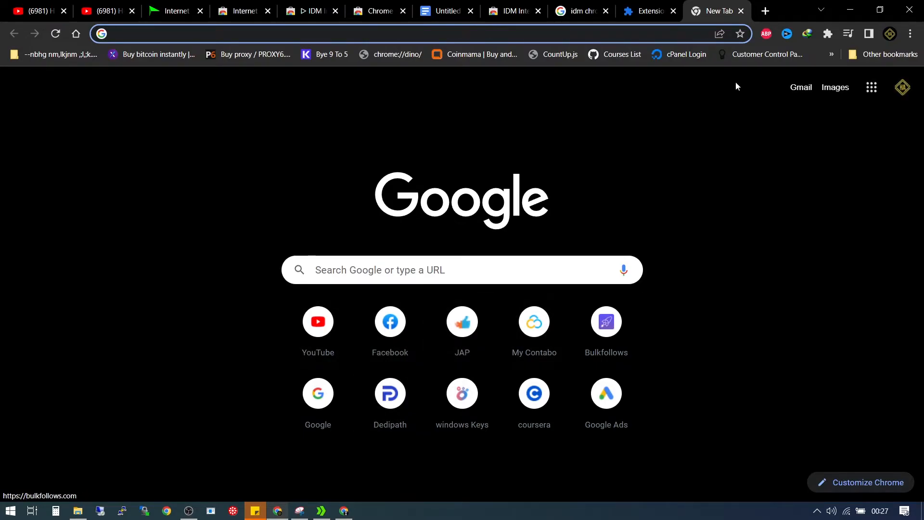
{"action": "left_click", "coordinate": [647, 11]}
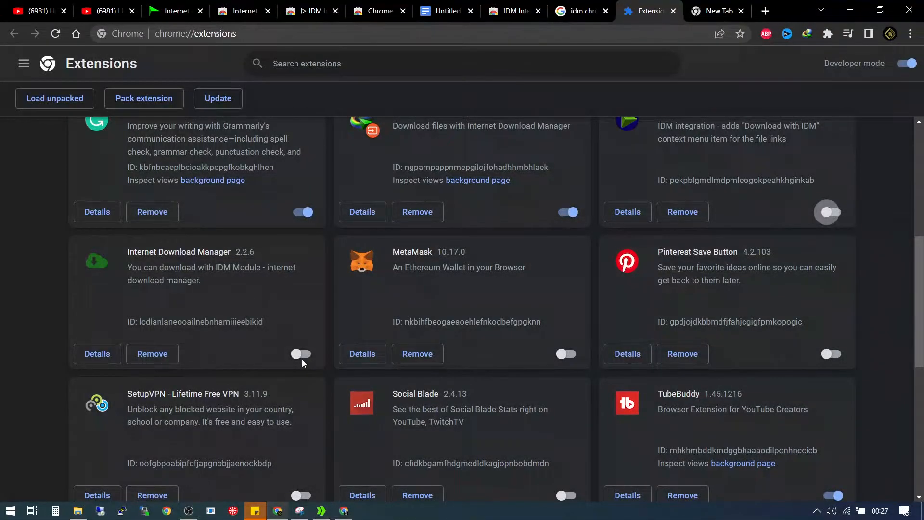
{"action": "left_click", "coordinate": [301, 354]}
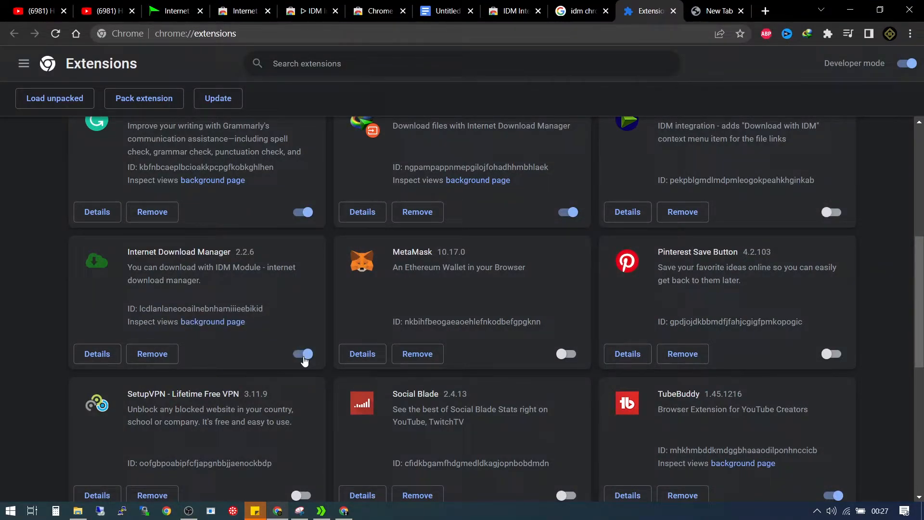
{"action": "left_click", "coordinate": [718, 11]}
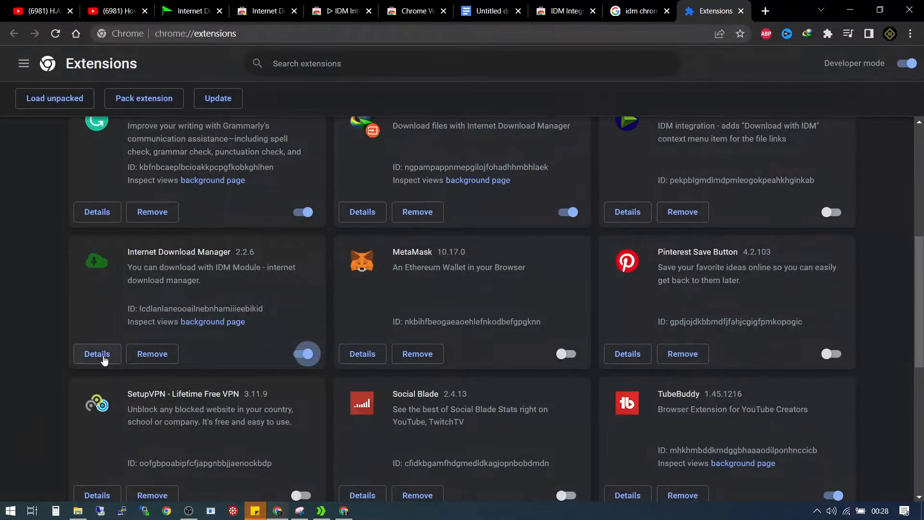
- Remove the Internet Download Manager 2.2.6 extension and confirm
{"action": "left_click", "coordinate": [152, 354]}
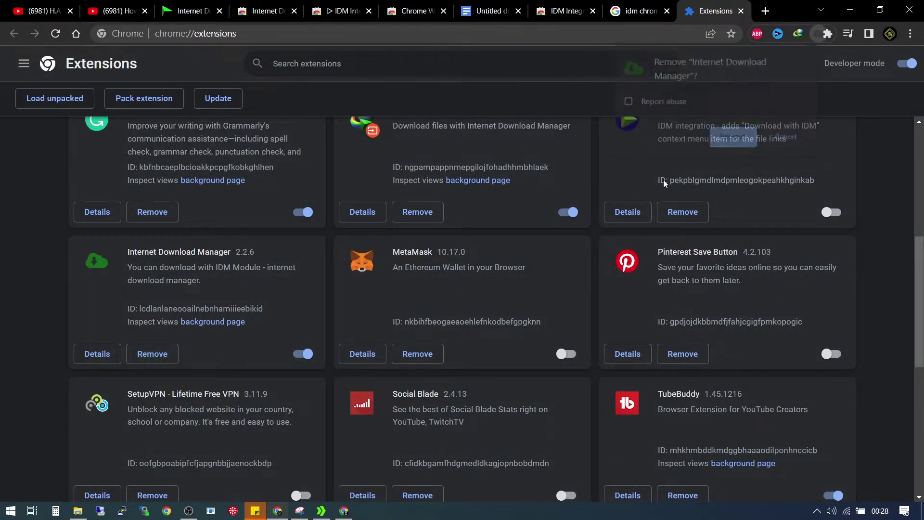
{"action": "left_click", "coordinate": [302, 354]}
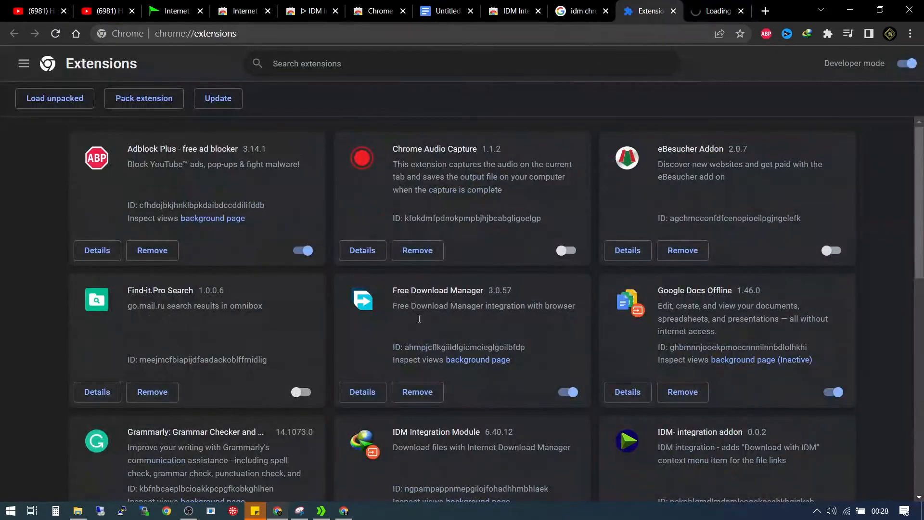
{"action": "scroll", "scroll_direction": "down", "scroll_amount": 3}
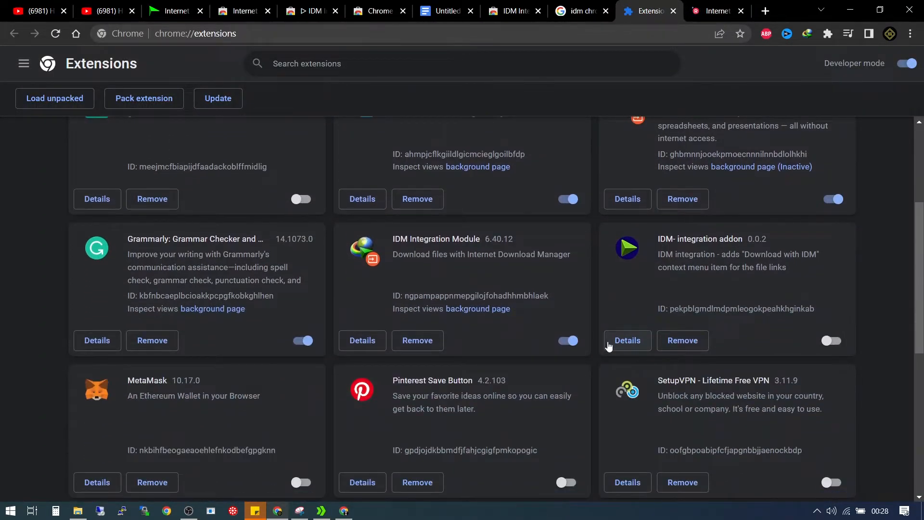
- Remove the IDM- integration addon, leaving only IDM Integration Module listed
{"action": "left_click", "coordinate": [683, 341]}
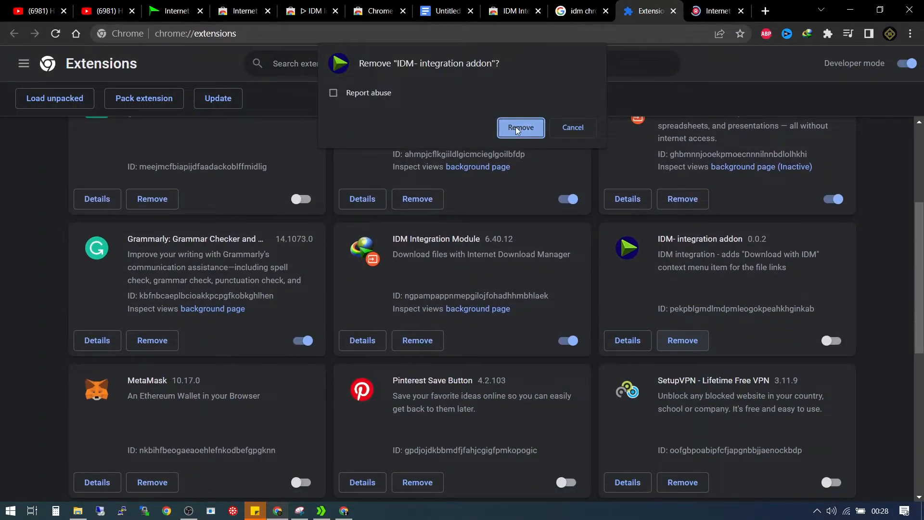
{"action": "left_click", "coordinate": [521, 127]}
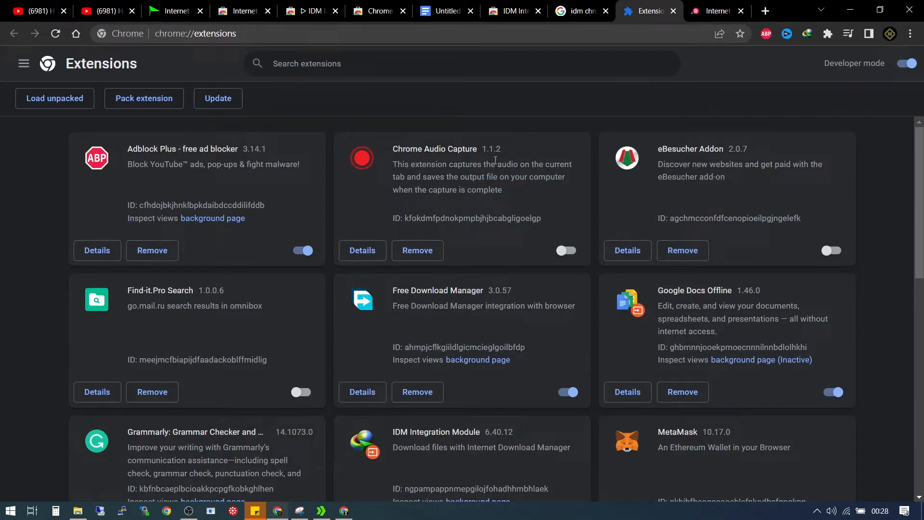
{"action": "scroll", "scroll_direction": "down", "scroll_amount": 3}
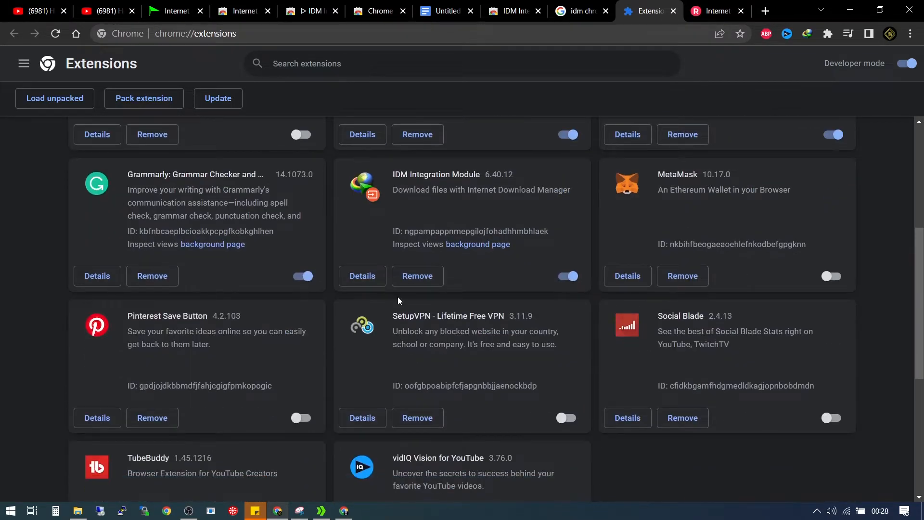
{"action": "mouse_move", "coordinate": [465, 185]}
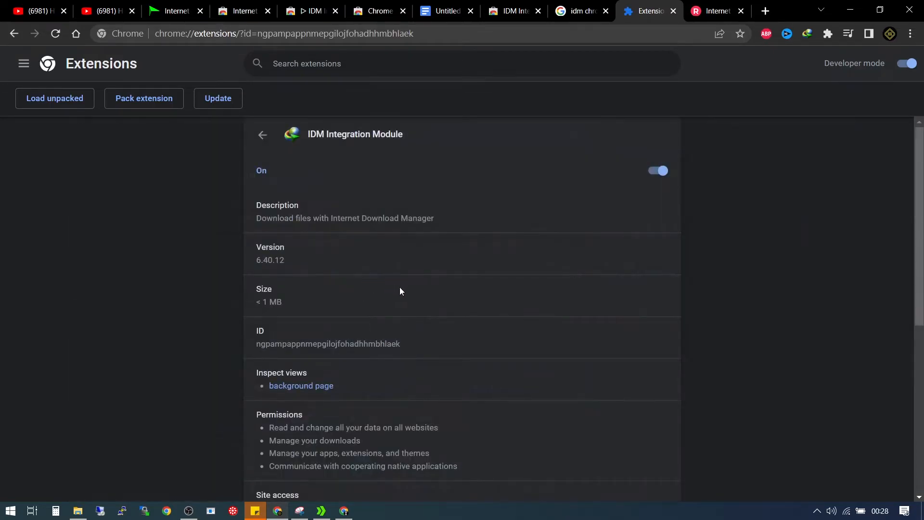
- Set IDM Integration Module's site access to 'On all sites' and switch to the YouTube tab
{"action": "scroll", "scroll_direction": "down", "scroll_amount": 3}
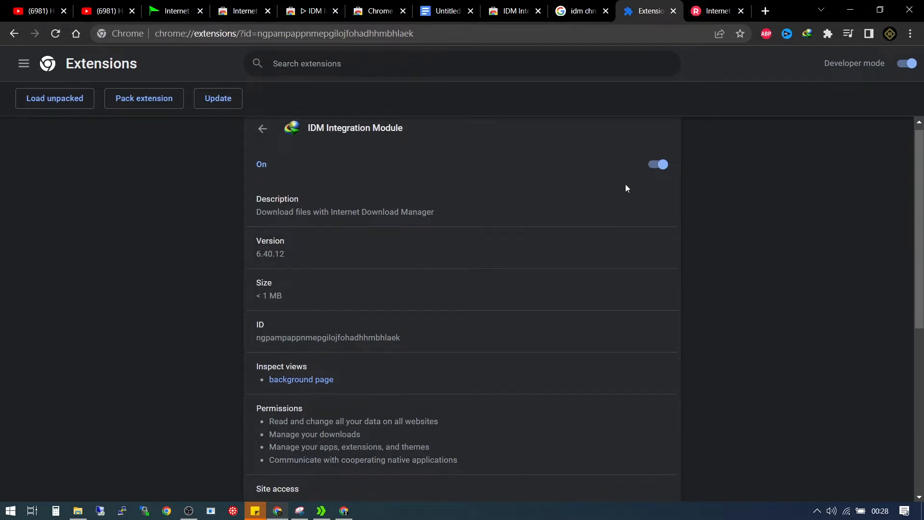
{"action": "scroll", "scroll_direction": "down", "scroll_amount": 3}
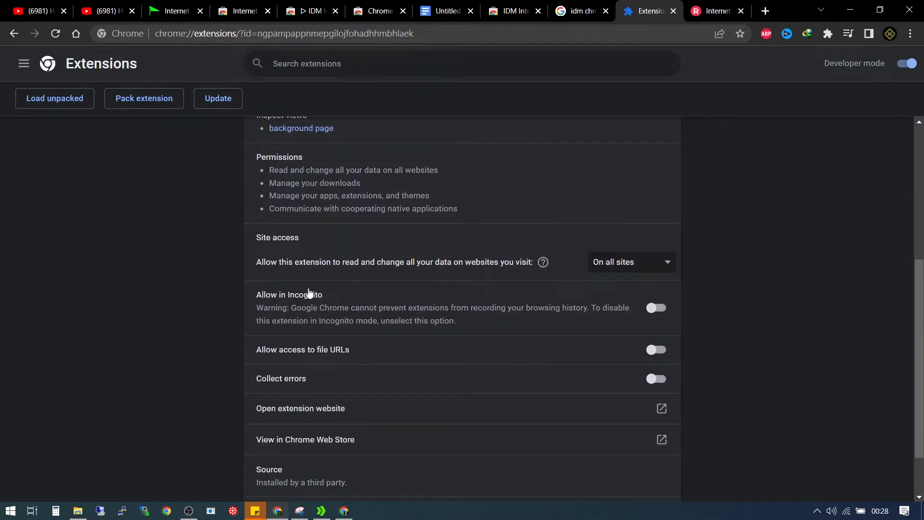
{"action": "mouse_move", "coordinate": [276, 277]}
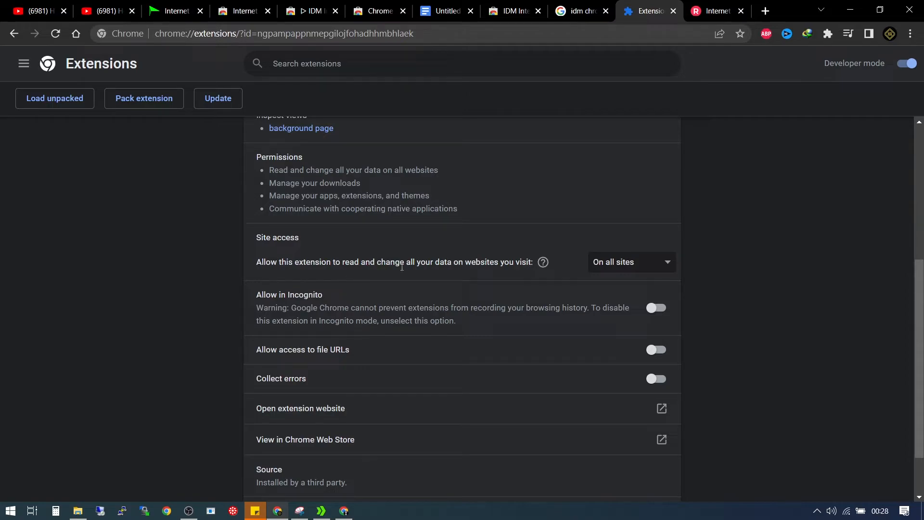
{"action": "left_click", "coordinate": [660, 262]}
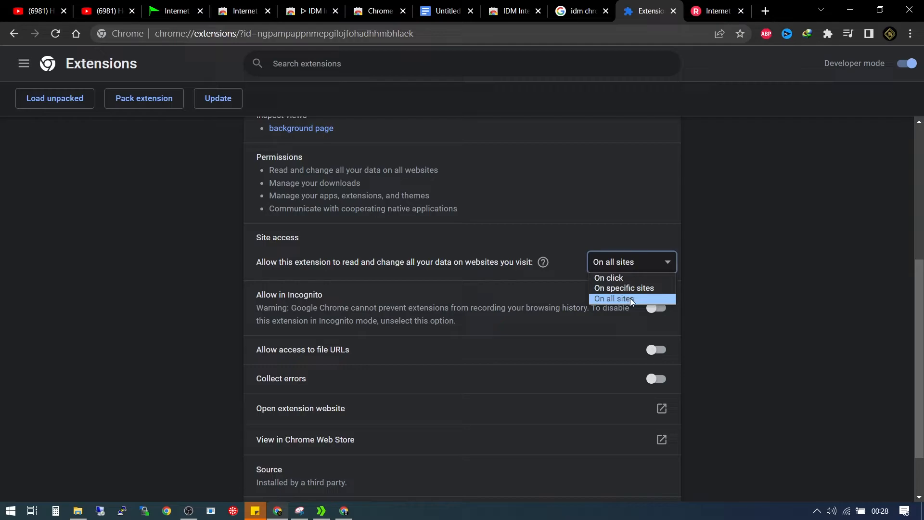
{"action": "left_click", "coordinate": [613, 298]}
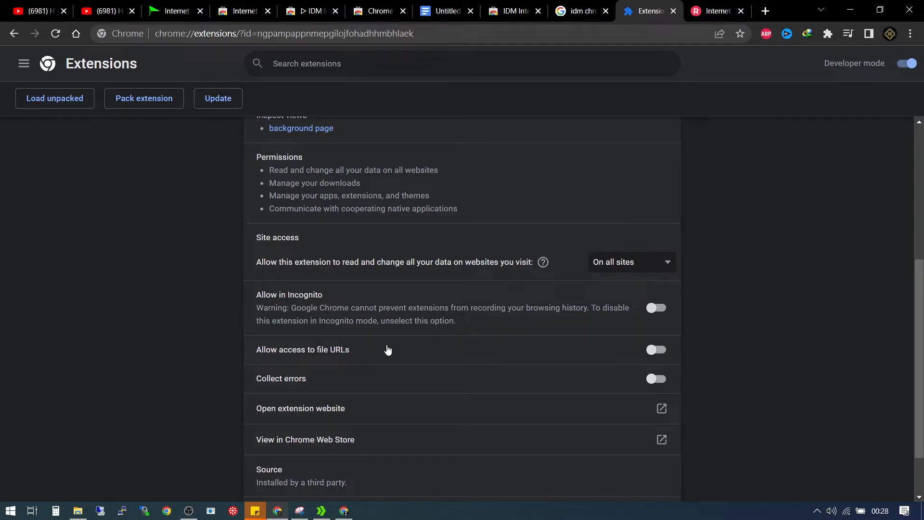
{"action": "mouse_move", "coordinate": [335, 306]}
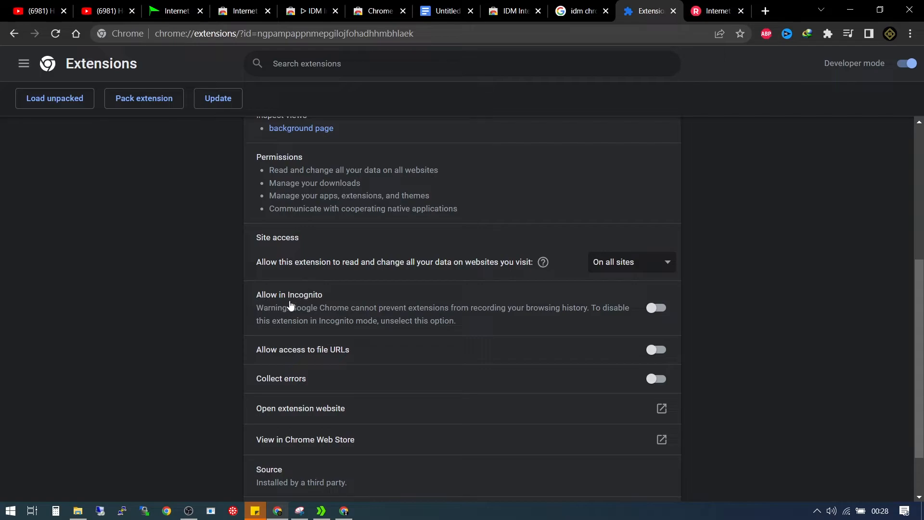
{"action": "mouse_move", "coordinate": [557, 329]}
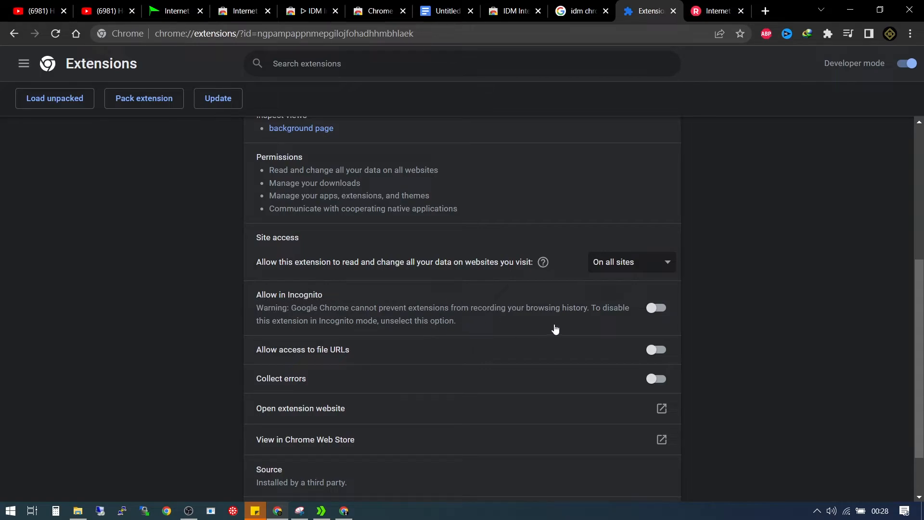
{"action": "left_click", "coordinate": [656, 308]}
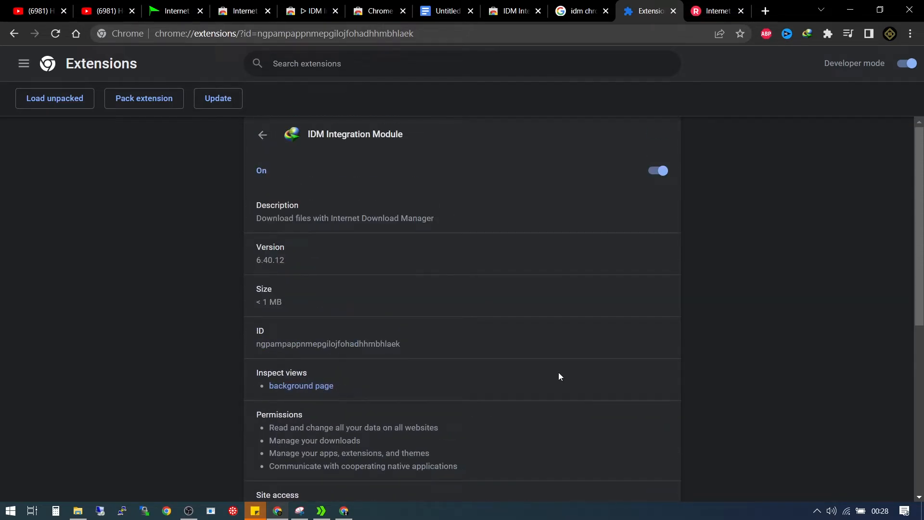
{"action": "left_click", "coordinate": [96, 11]}
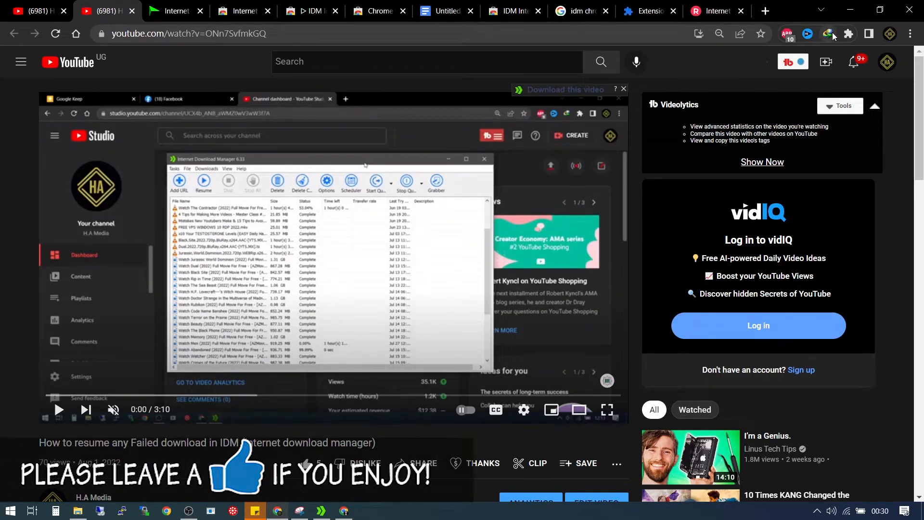
{"action": "mouse_move", "coordinate": [835, 45]}
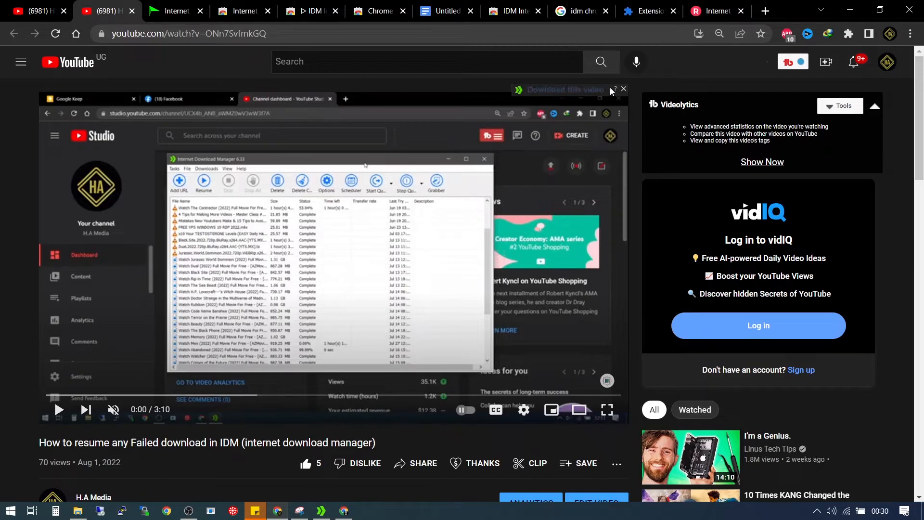
{"action": "mouse_move", "coordinate": [494, 85]}
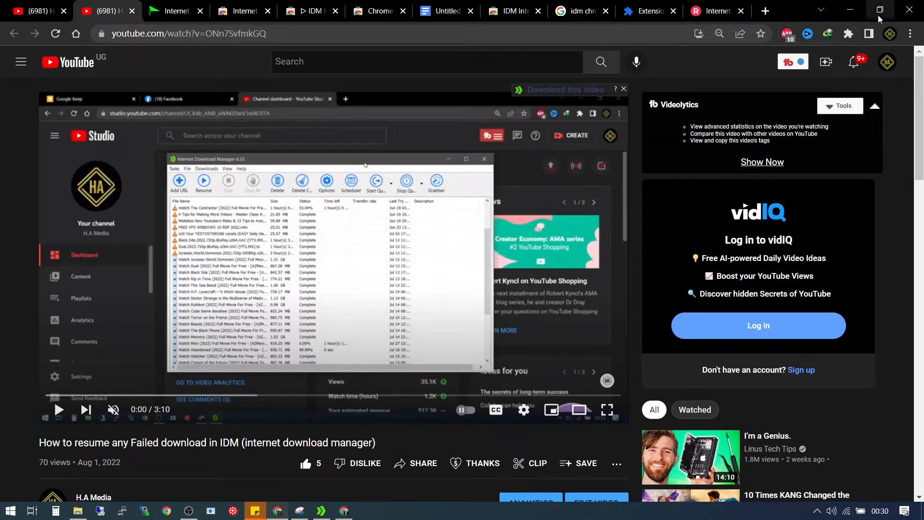
- List extensions with access to YouTube, confirming IDM Integration Module, then switch tabs
{"action": "left_click", "coordinate": [849, 33]}
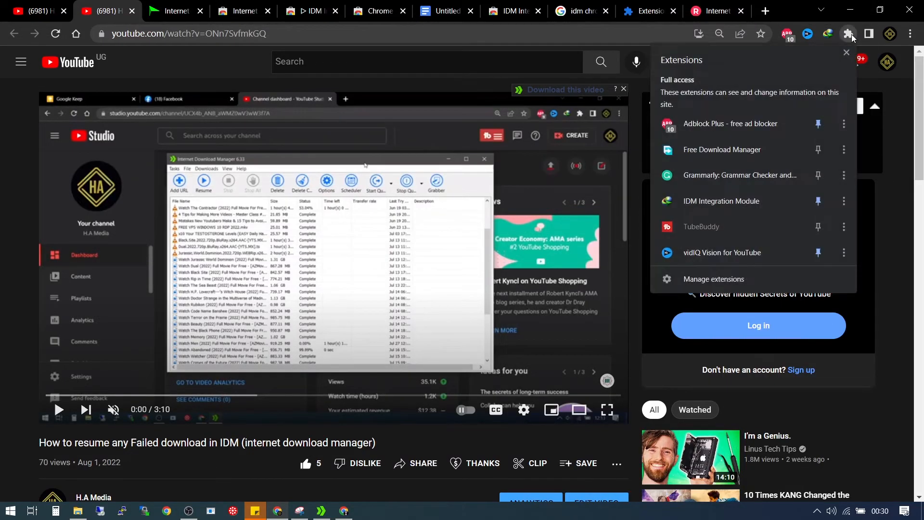
{"action": "left_click", "coordinate": [645, 10]}
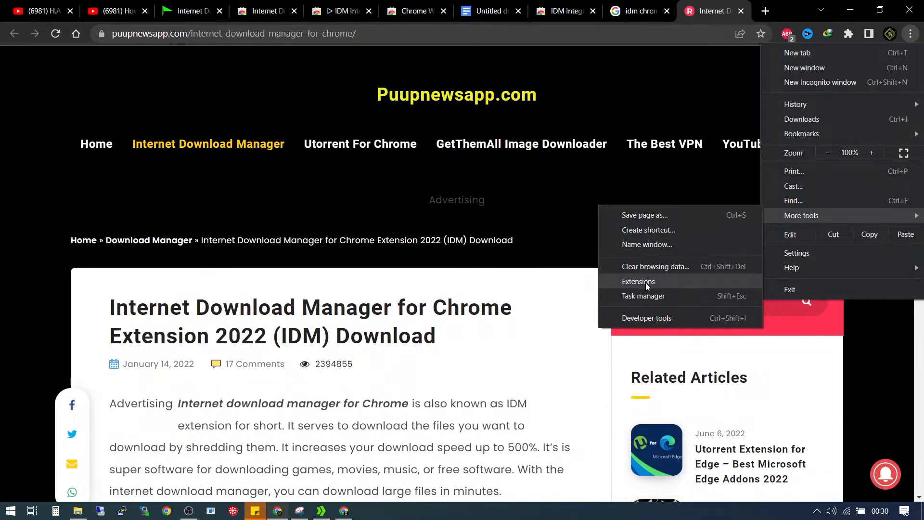
- Review the IDM Integration Module card on Extensions, then switch to the YouTube channel tab
{"action": "left_click", "coordinate": [638, 282]}
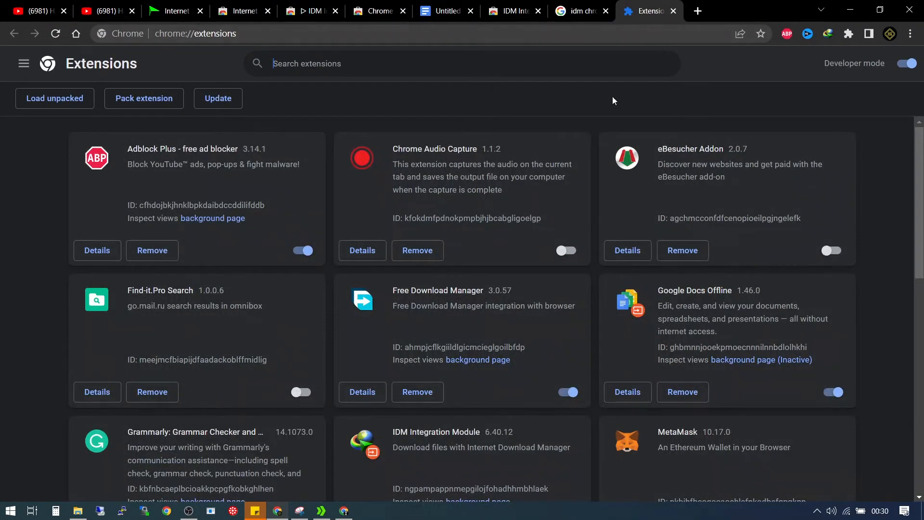
{"action": "scroll", "scroll_direction": "down", "scroll_amount": 3}
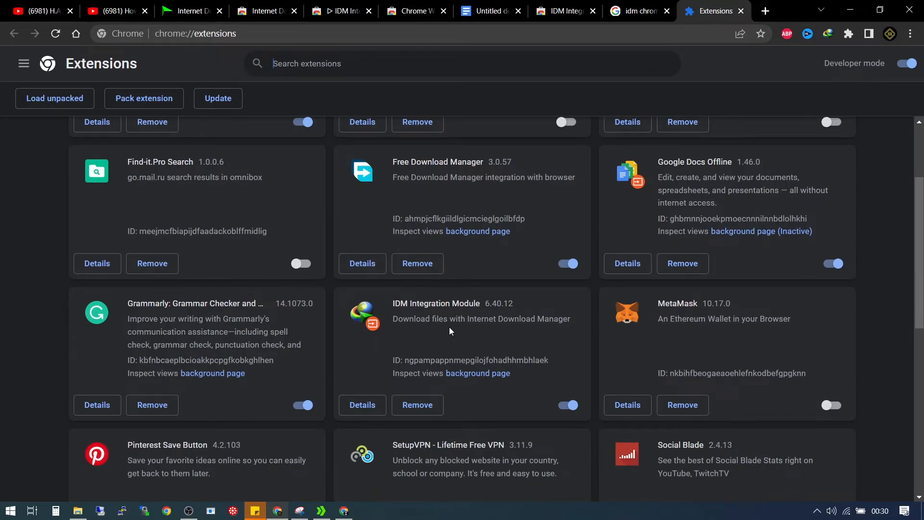
{"action": "mouse_move", "coordinate": [348, 301]}
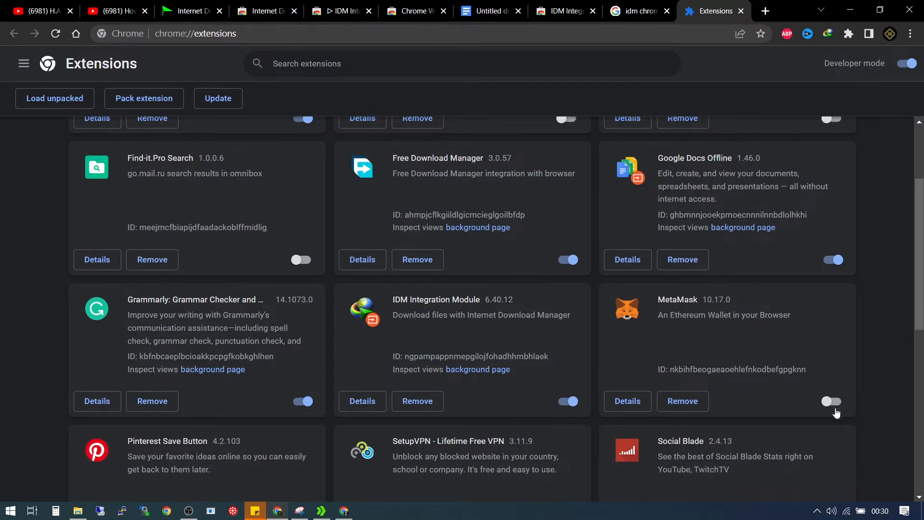
{"action": "scroll", "scroll_direction": "down", "scroll_amount": 3}
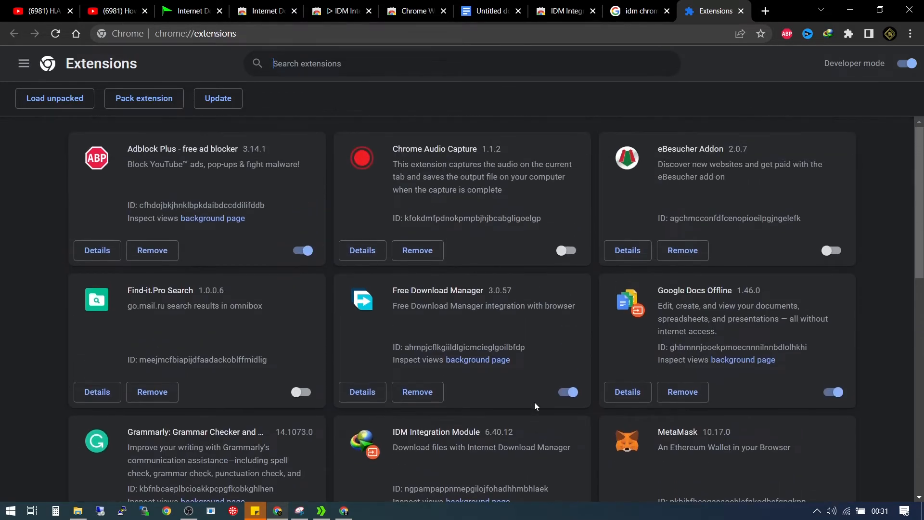
{"action": "mouse_move", "coordinate": [391, 163]}
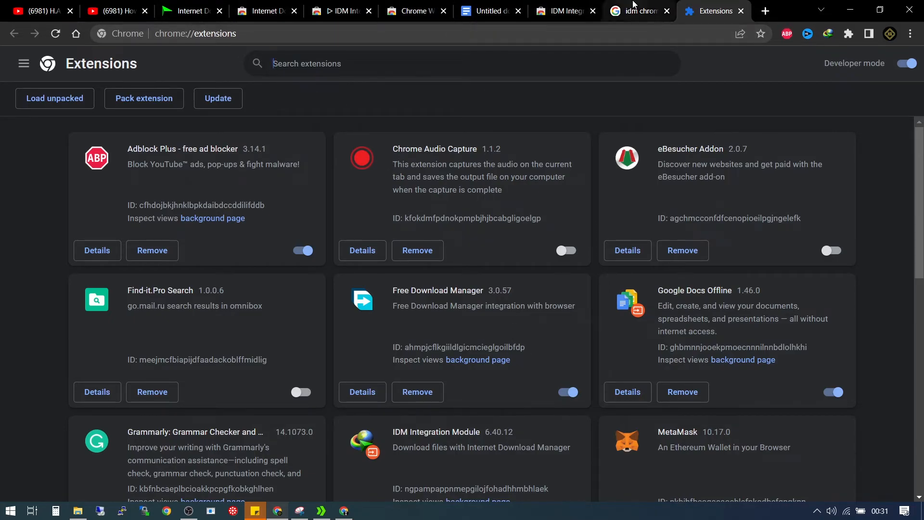
{"action": "left_click", "coordinate": [39, 10]}
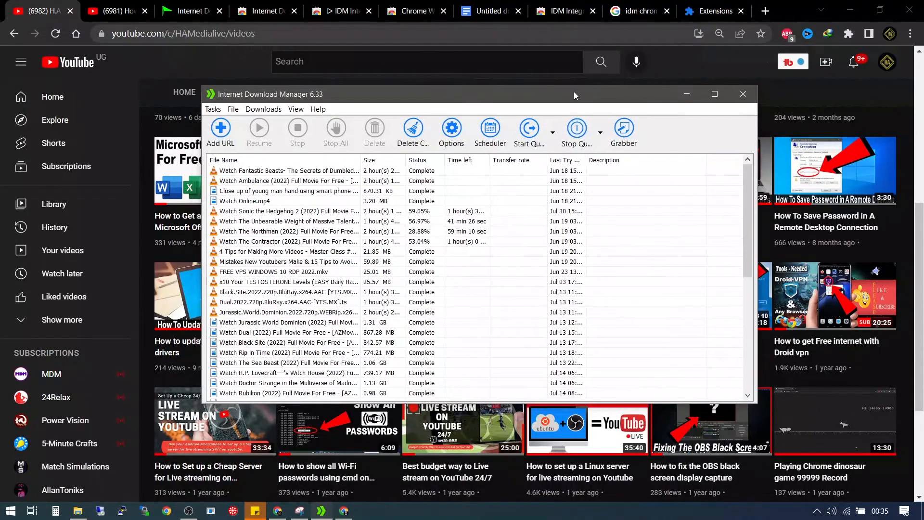
- Move the IDM window off the YouTube channel's videos and return to the Extensions page
{"action": "left_click_drag", "start_coordinate": [575, 95], "coordinate": [719, 100]}
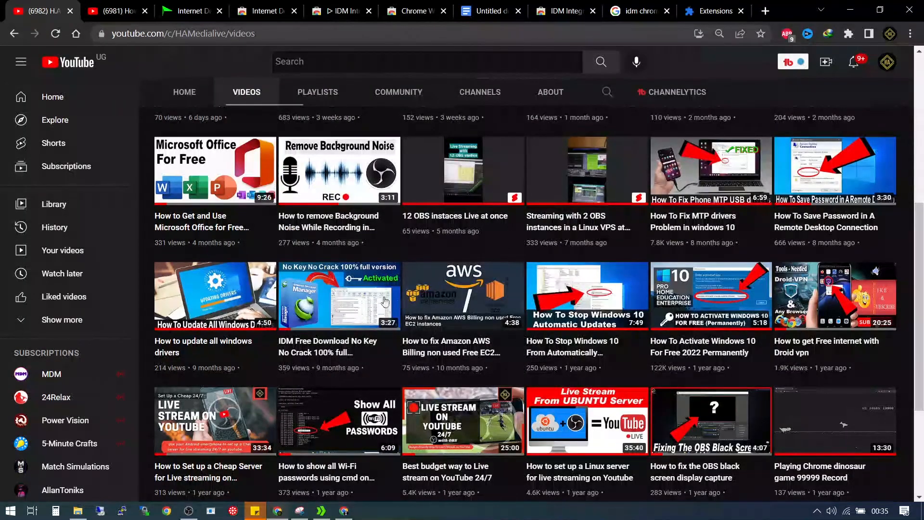
{"action": "mouse_move", "coordinate": [331, 319]}
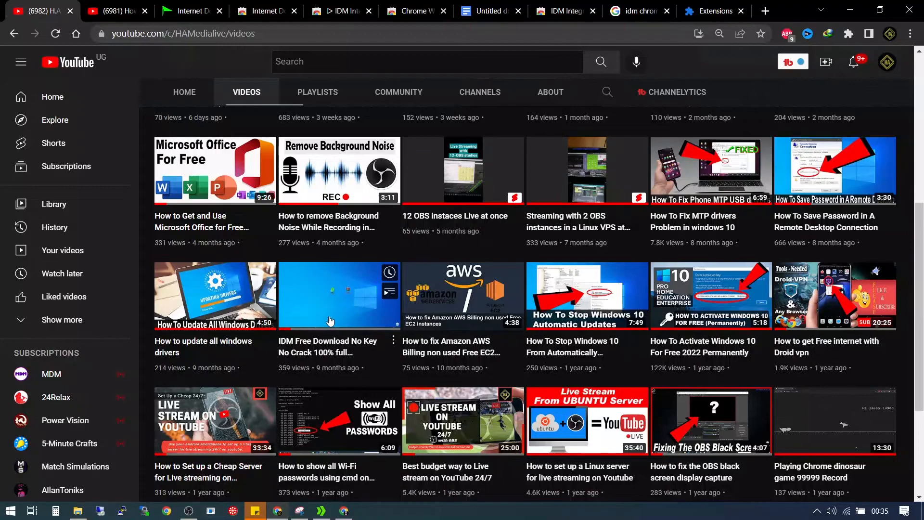
{"action": "left_click", "coordinate": [716, 11]}
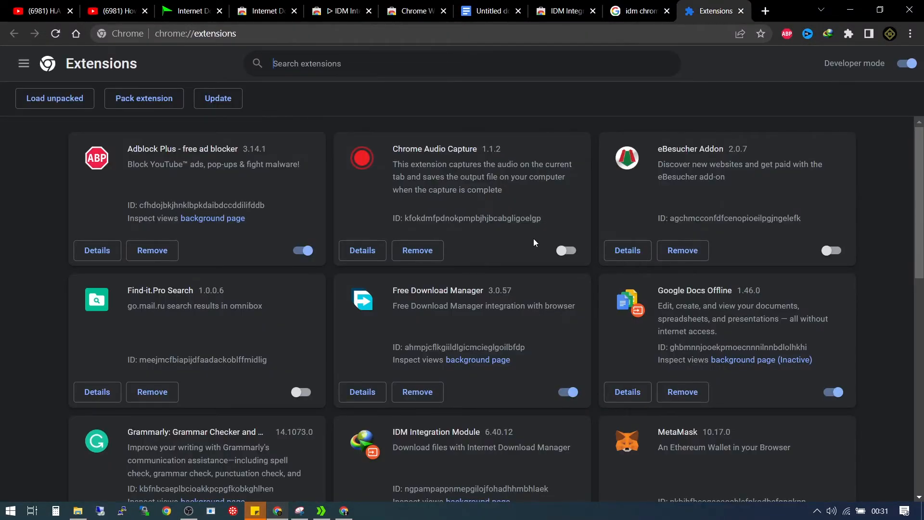